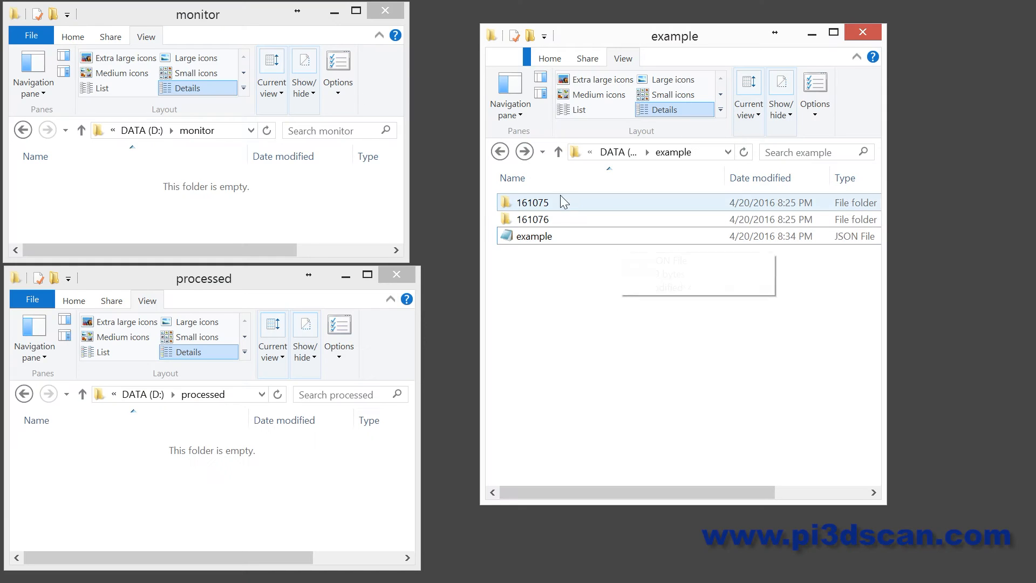
Browse the normal photo folders of scans 161075 and 161076.
double_click(531, 202)
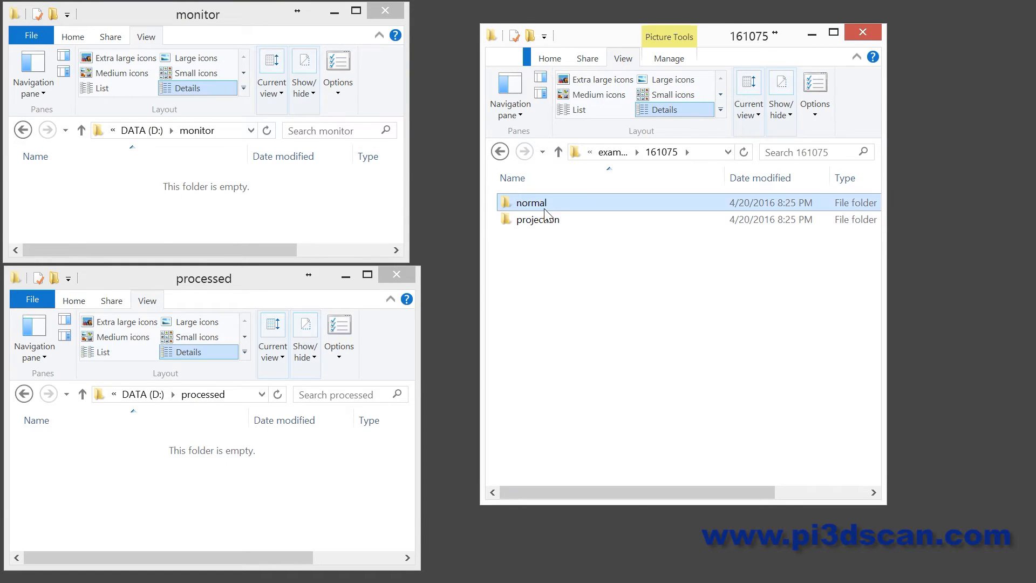
double_click(530, 202)
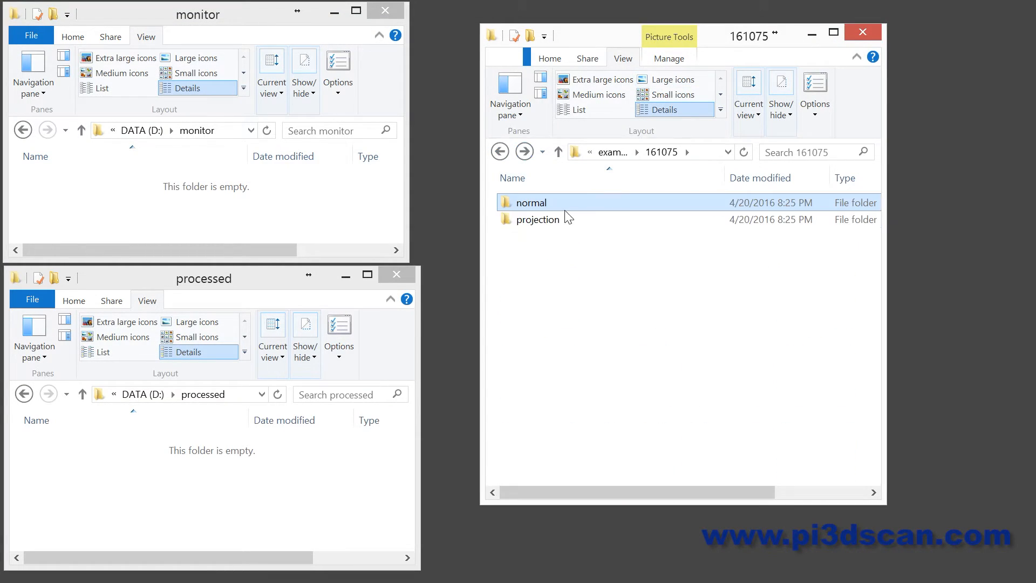
double_click(536, 219)
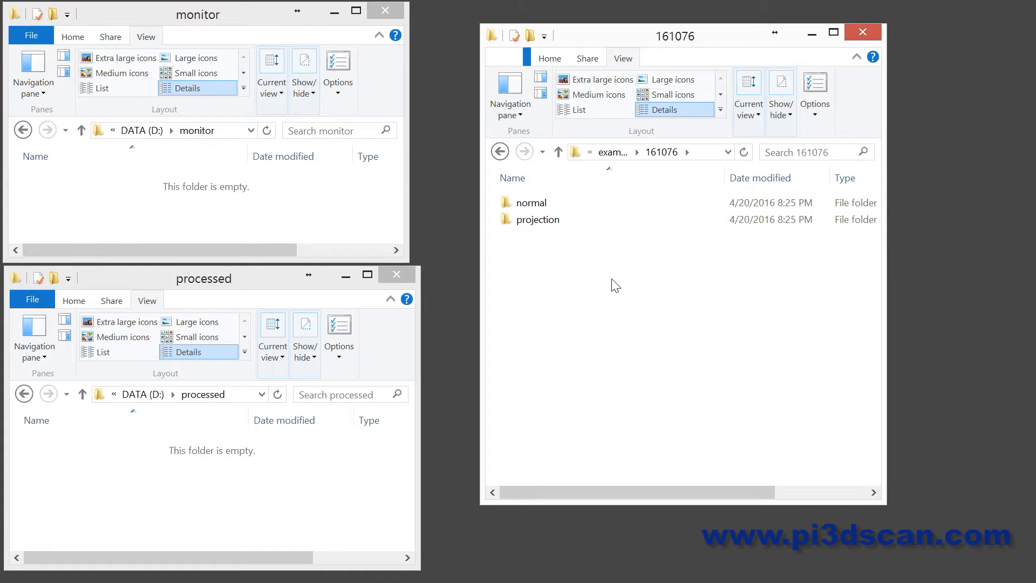
double_click(532, 202)
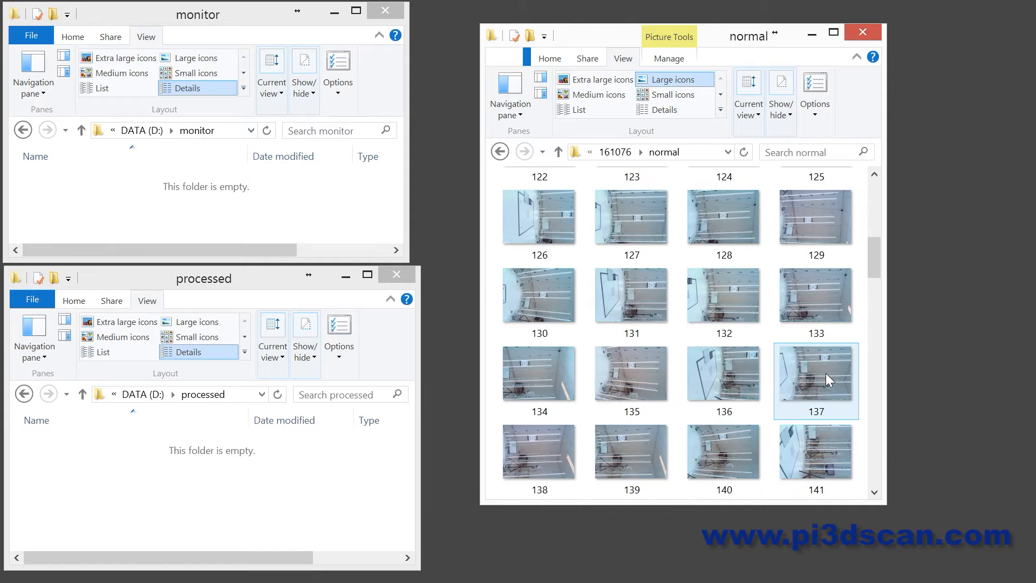
scroll("down", 3)
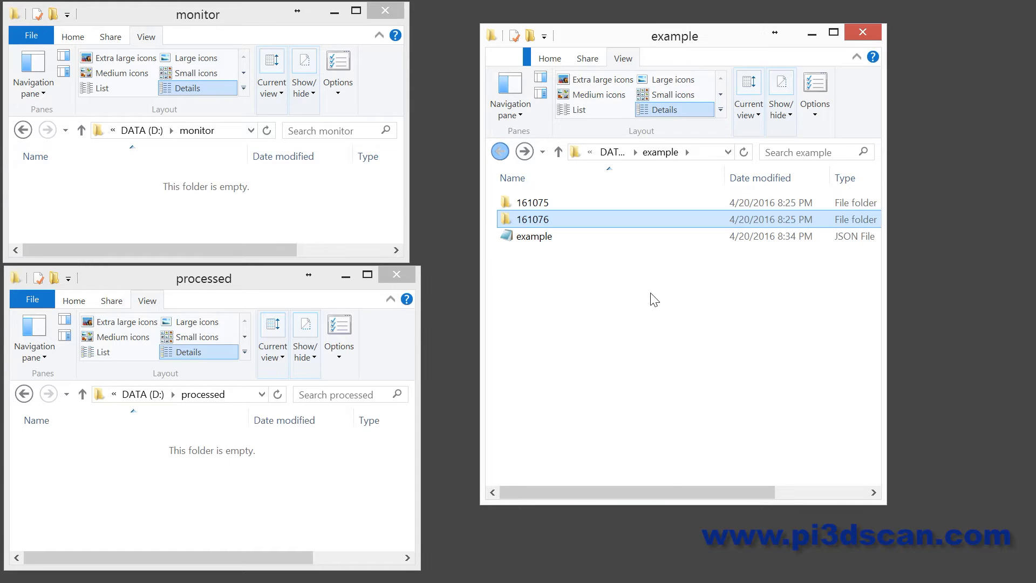
mouse_move(531, 253)
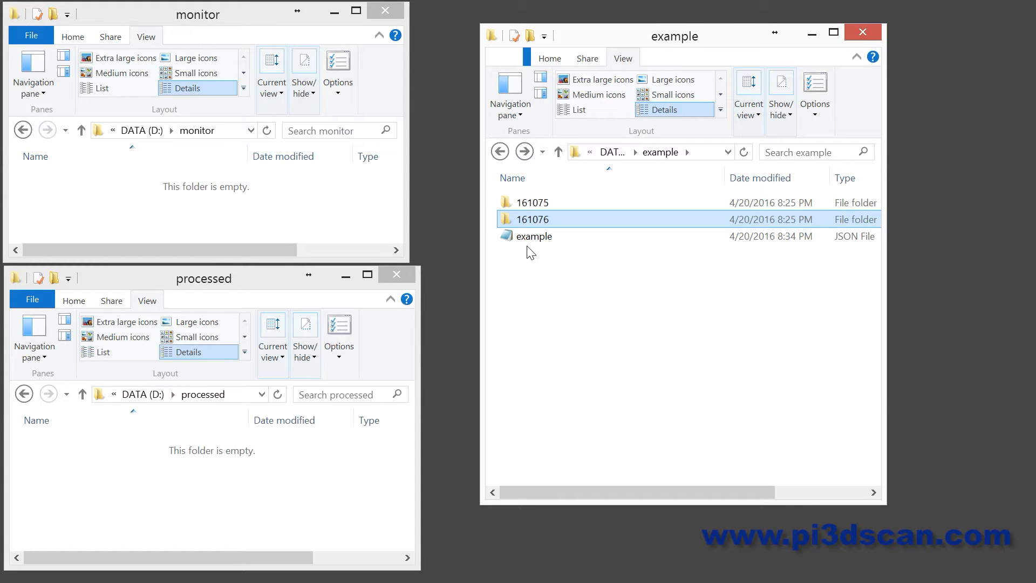
Open example.json in Notepad and review its folder entries, including the 161076 empty-scan folder.
left_click(534, 236)
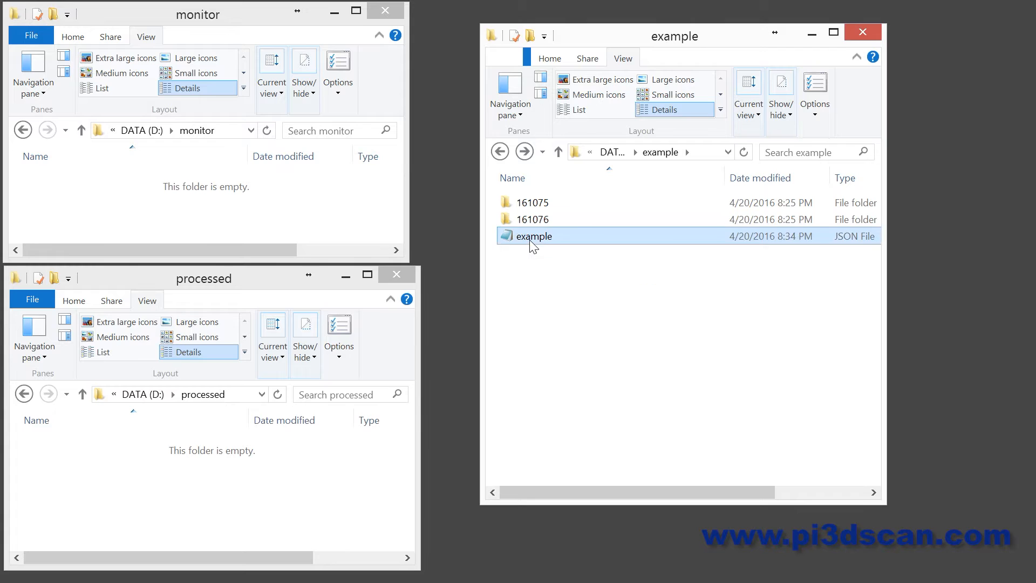
double_click(533, 235)
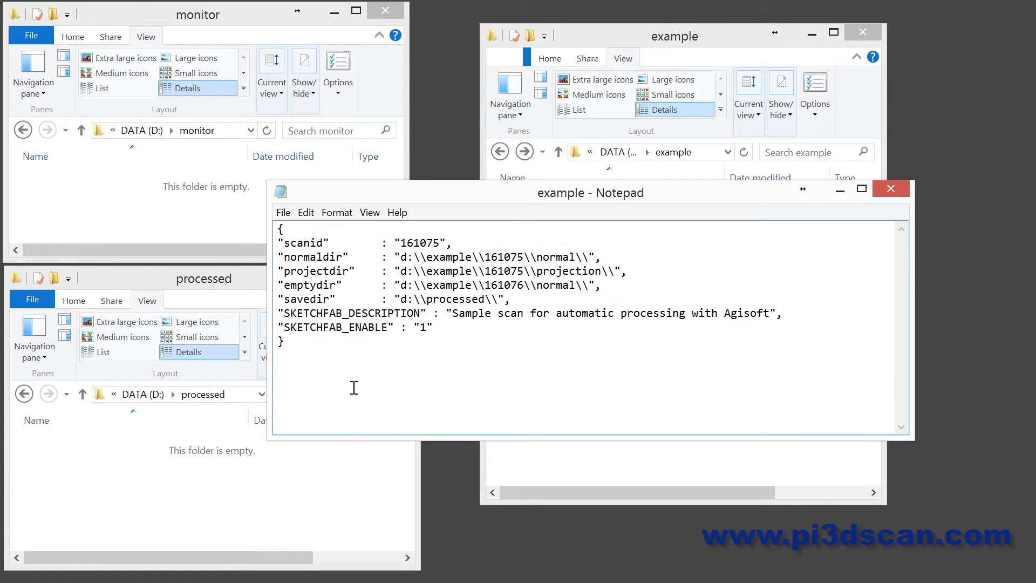
mouse_move(409, 243)
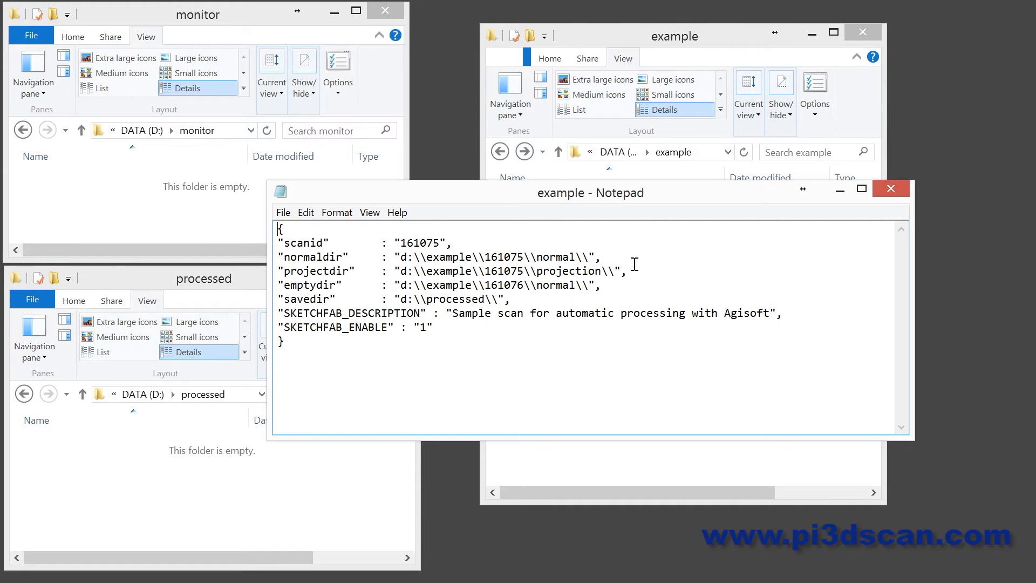
mouse_move(423, 264)
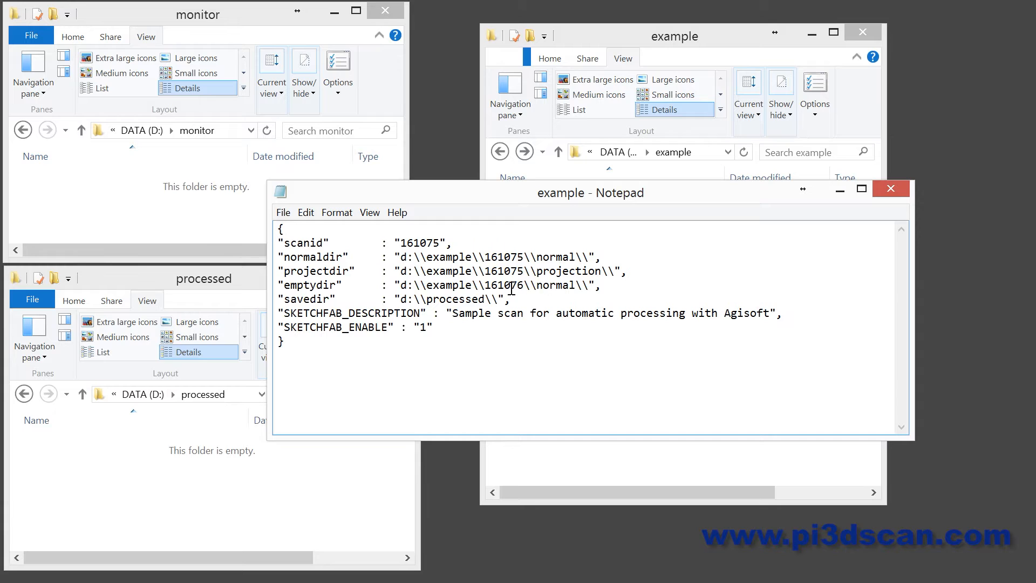
double_click(518, 285)
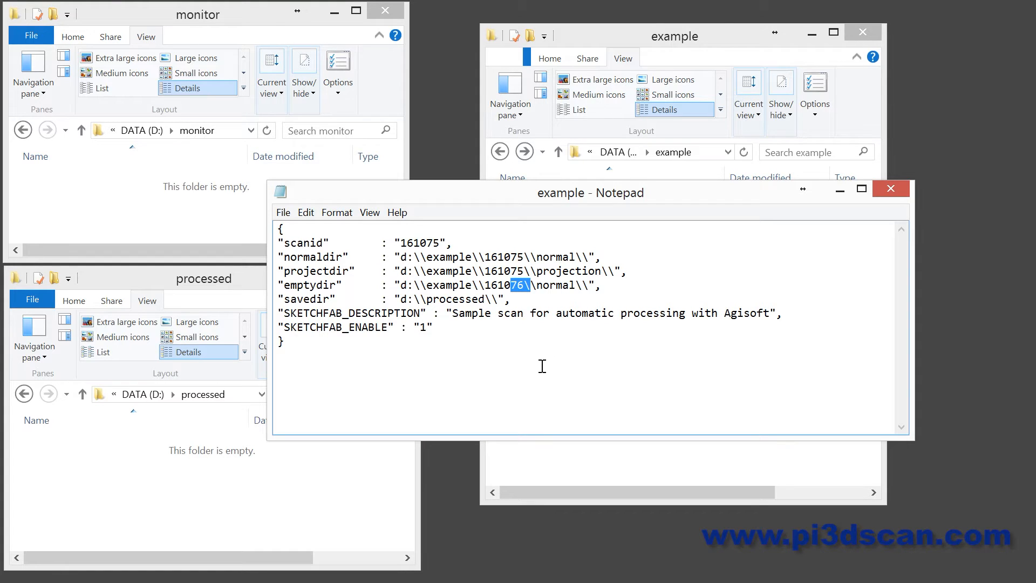
mouse_move(352, 341)
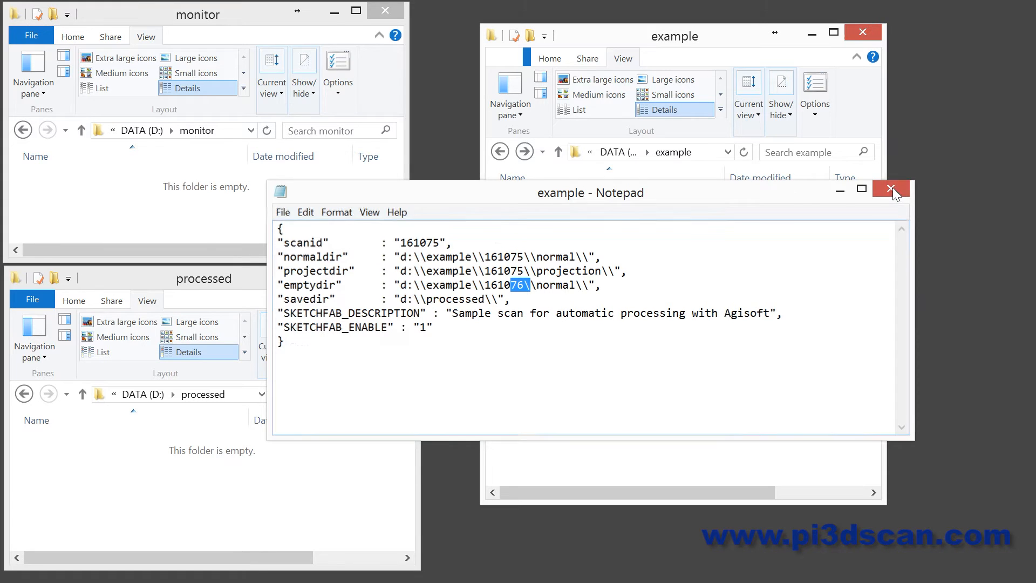
Close Notepad and check PhotoScan's empty Workspace and Console panels.
left_click(891, 188)
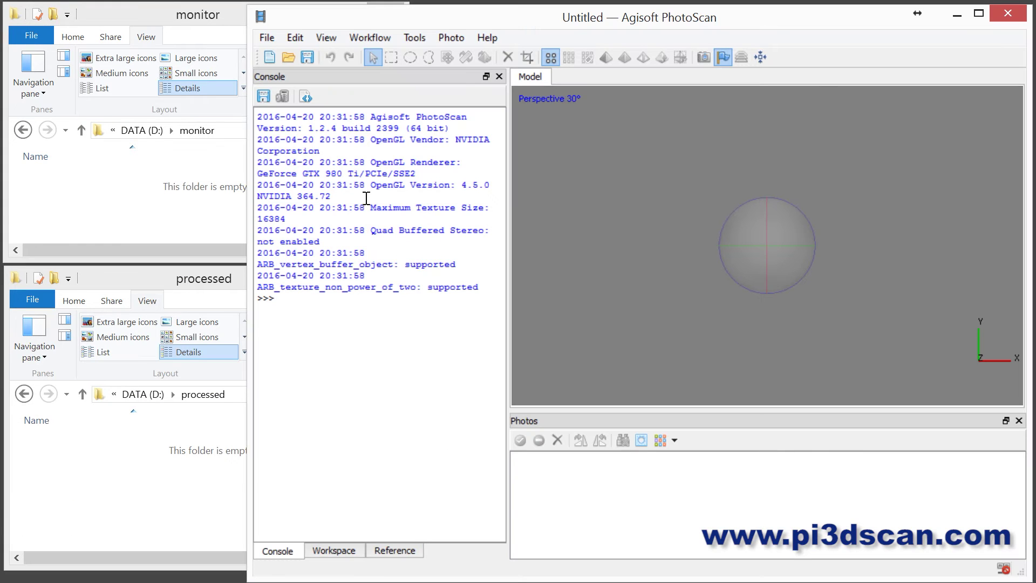
mouse_move(546, 209)
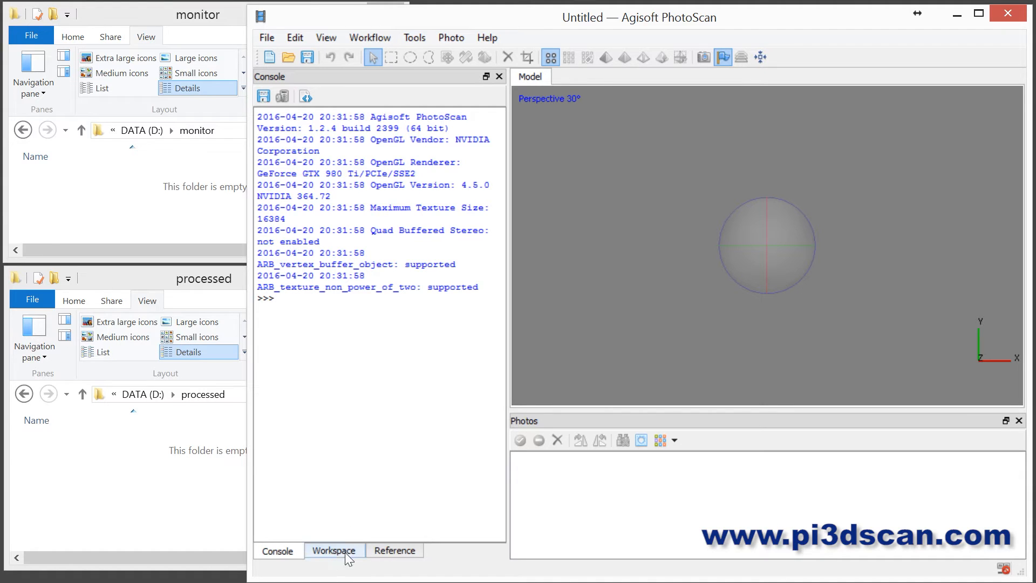
left_click(334, 550)
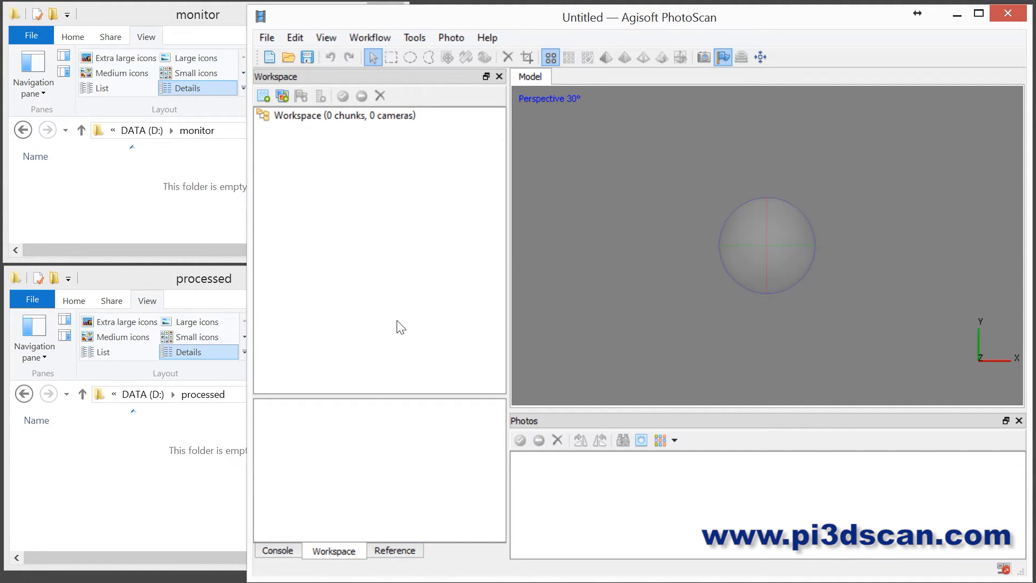
left_click(277, 550)
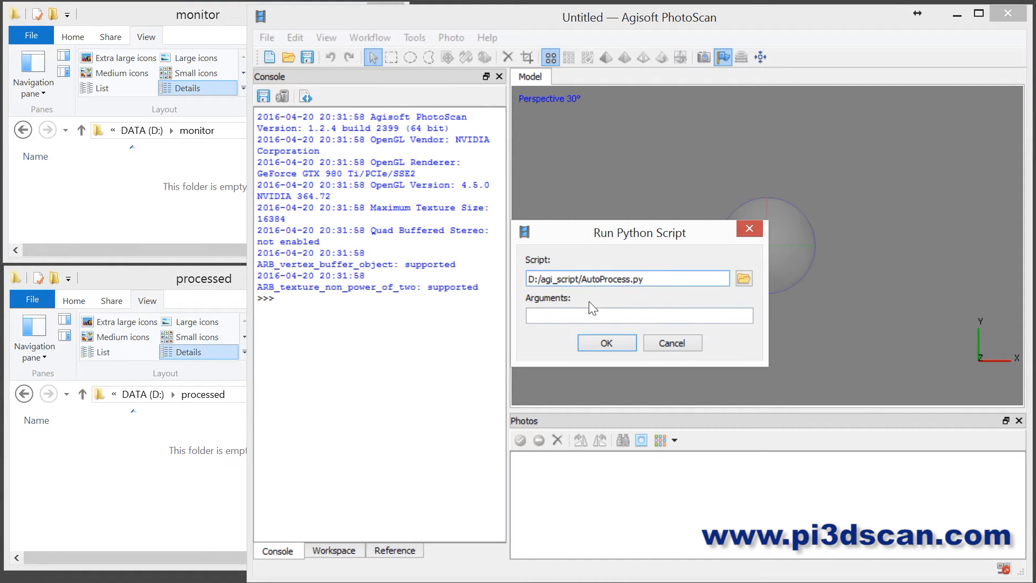
mouse_move(627, 122)
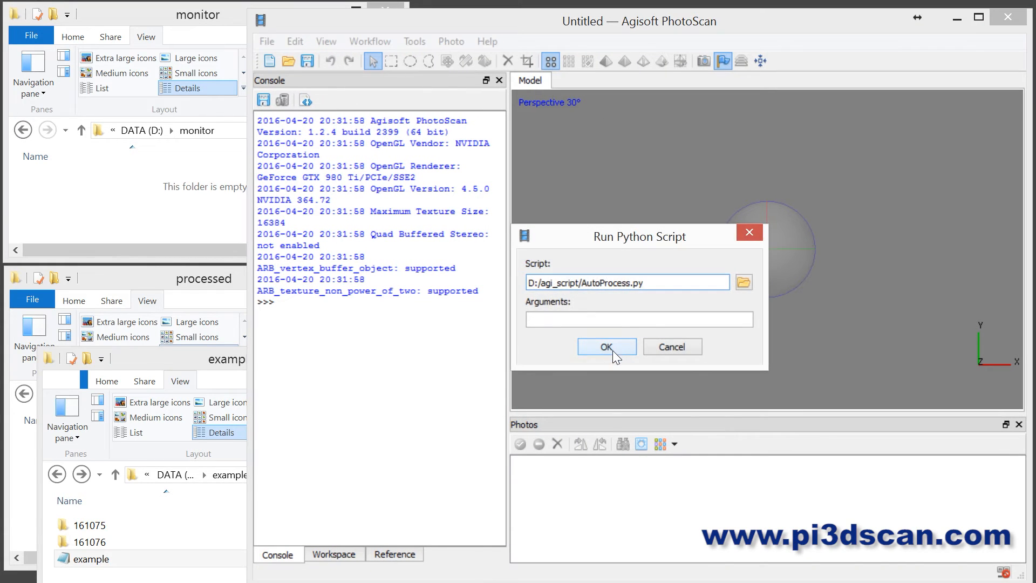
Confirm the Run Python Script dialog to launch AutoProcess.py.
left_click(606, 347)
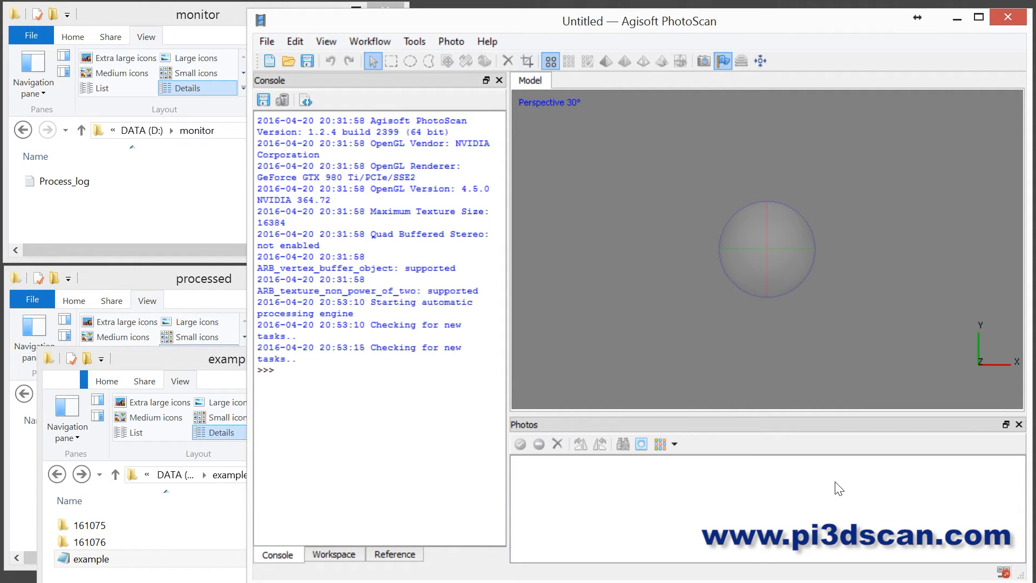
mouse_move(413, 315)
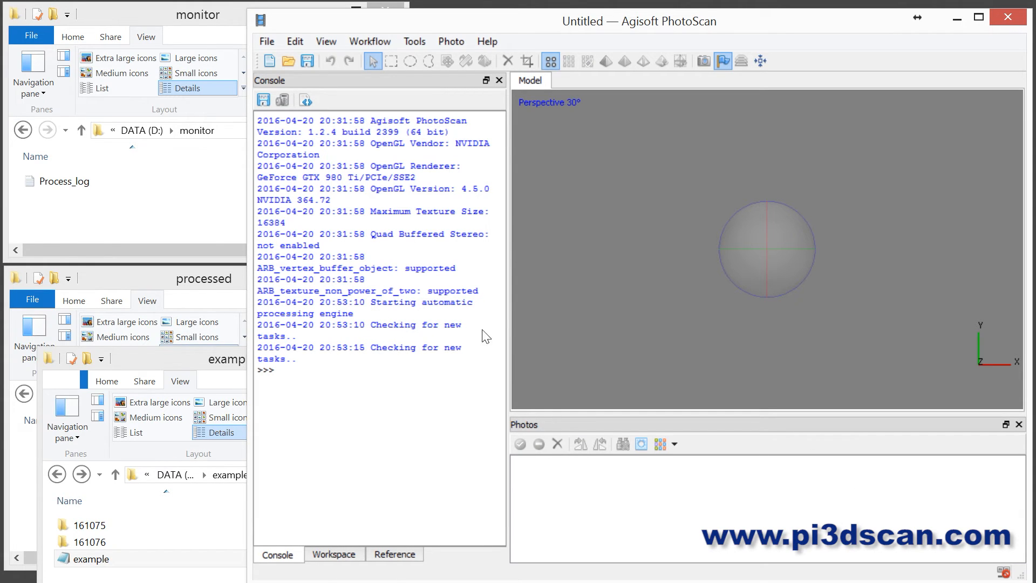
mouse_move(539, 467)
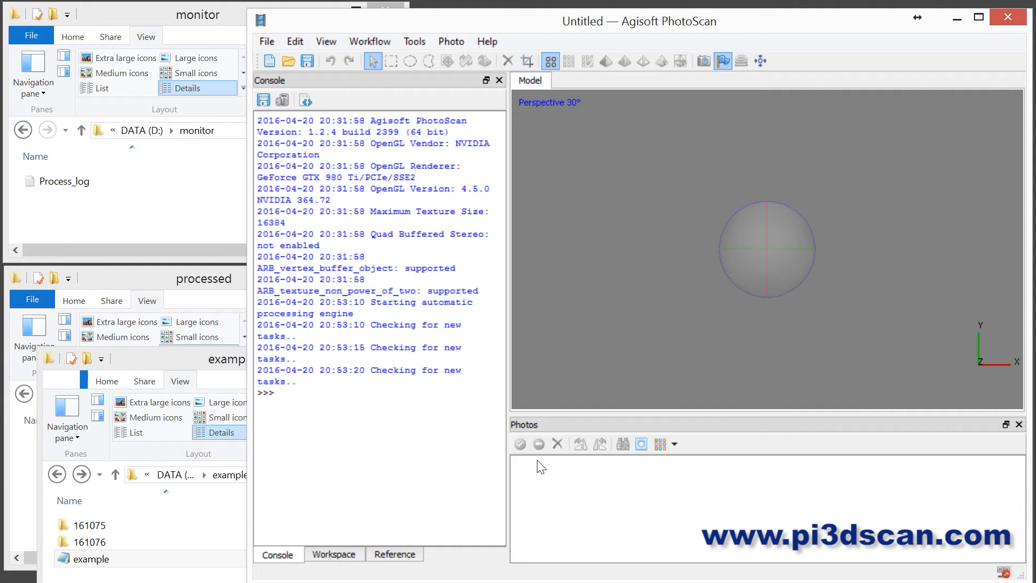
mouse_move(139, 182)
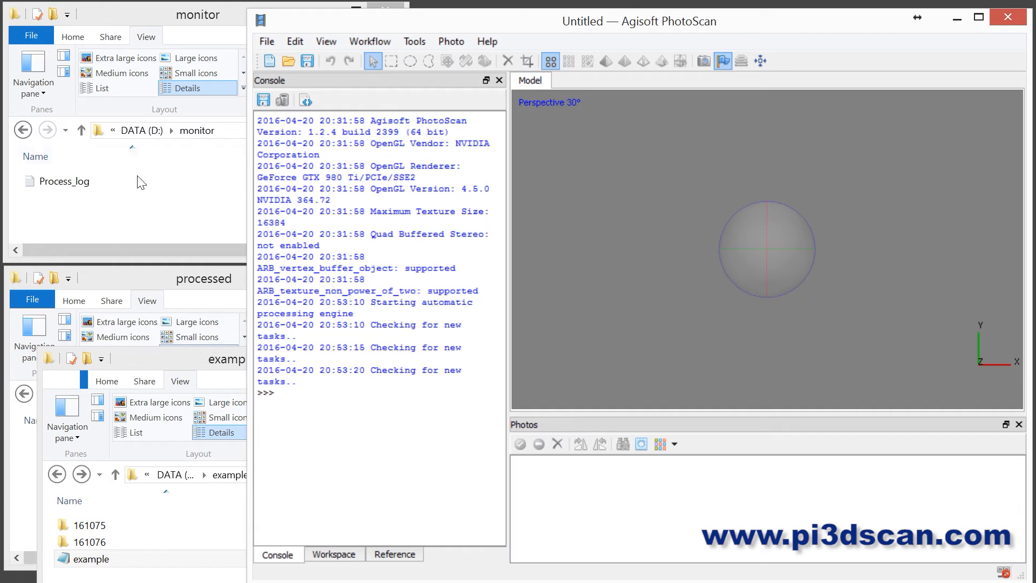
mouse_move(141, 350)
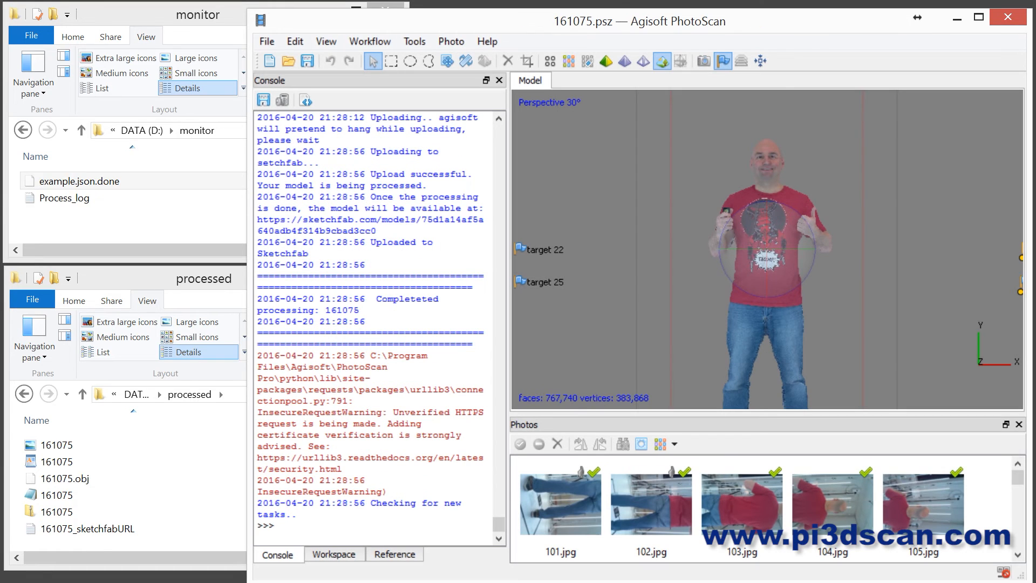
mouse_move(696, 384)
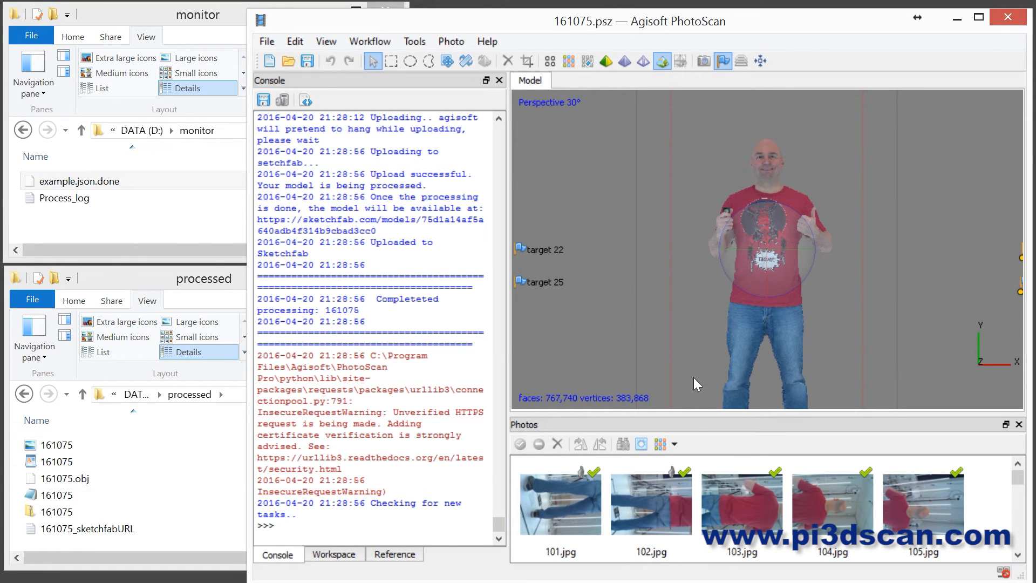
mouse_move(474, 221)
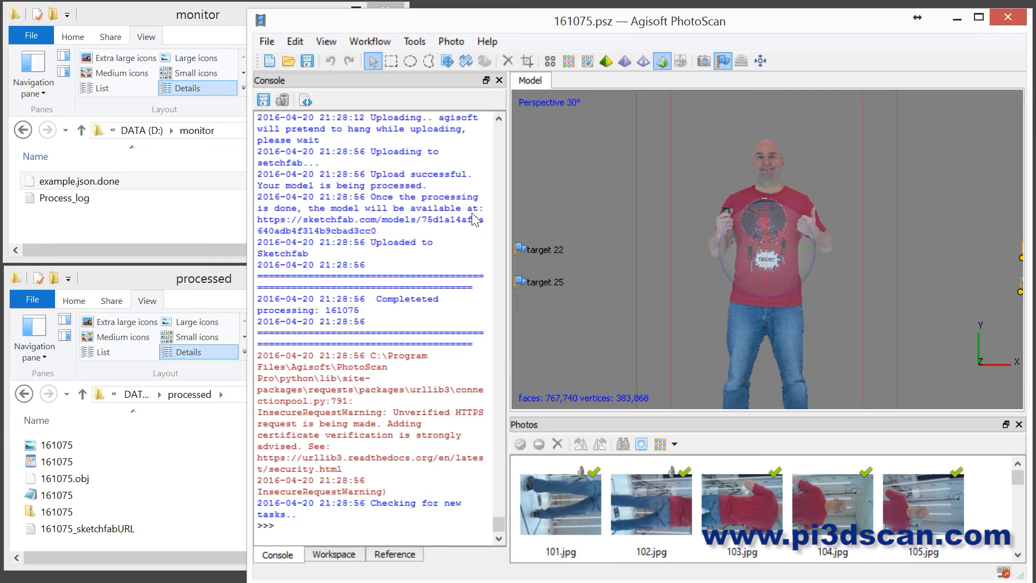
mouse_move(774, 256)
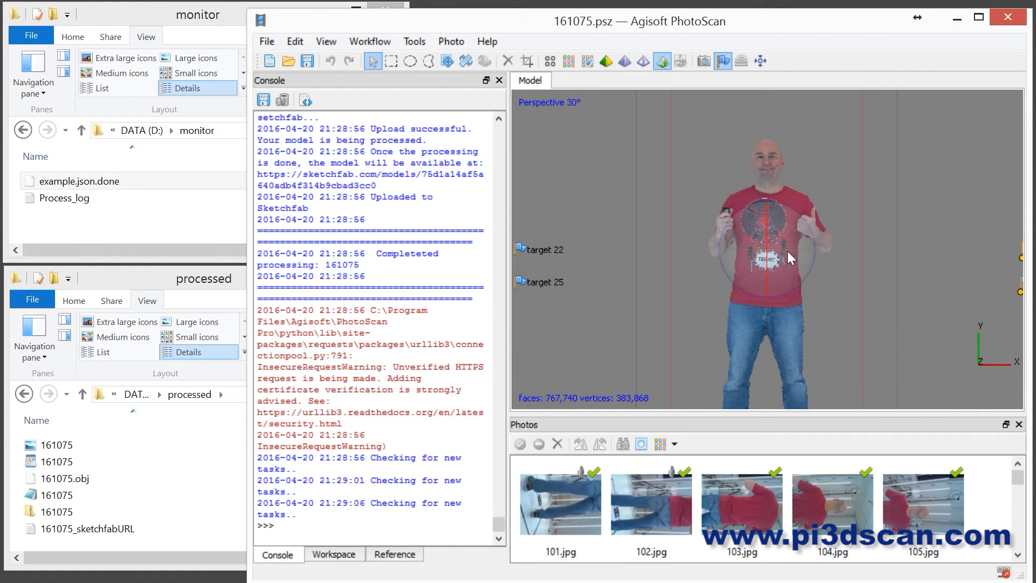
mouse_move(646, 296)
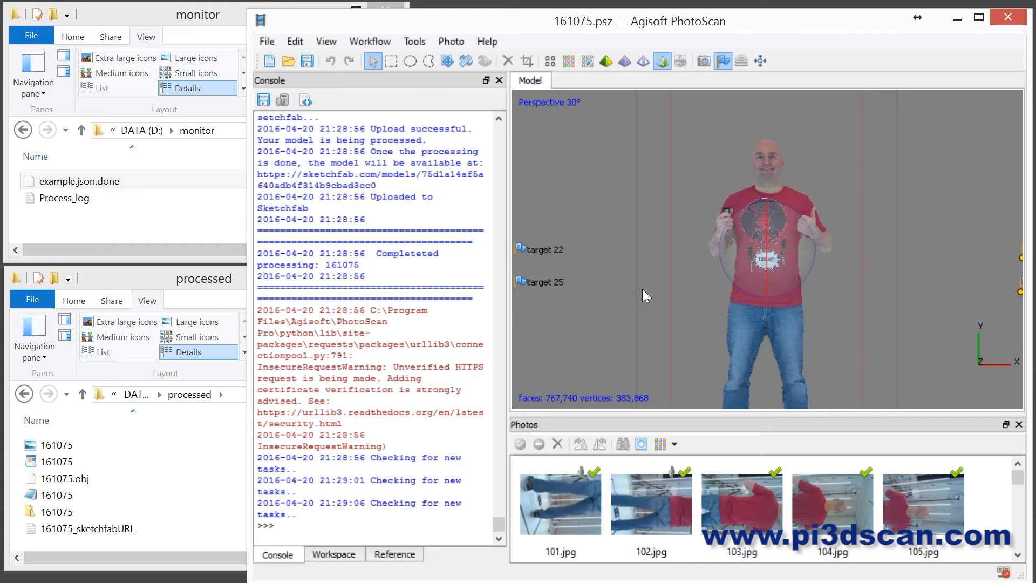
Orbit the 161075 body model and switch it to Shaded display.
left_click_drag(645, 295, 565, 387)
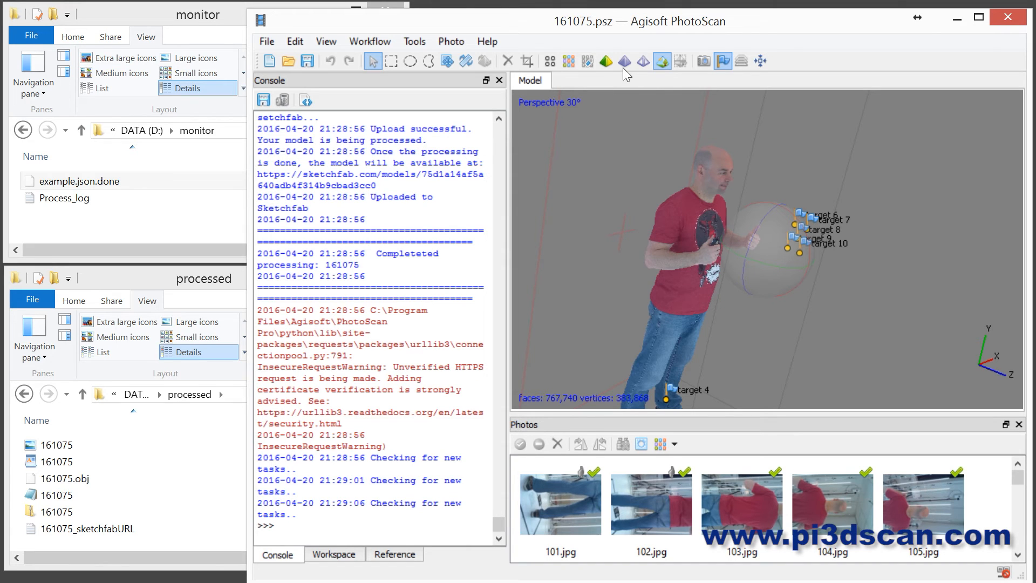
left_click(623, 60)
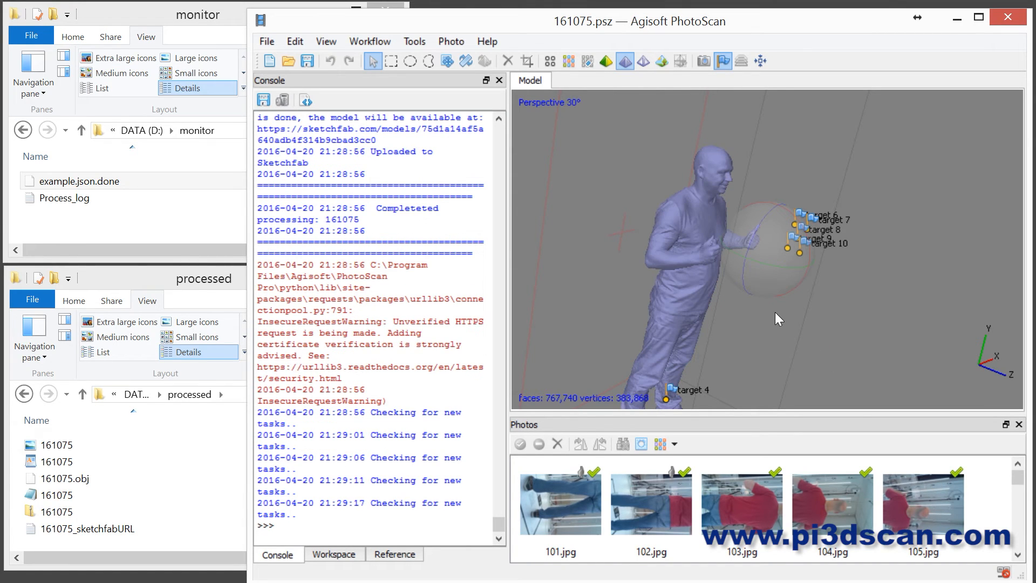
mouse_move(392, 515)
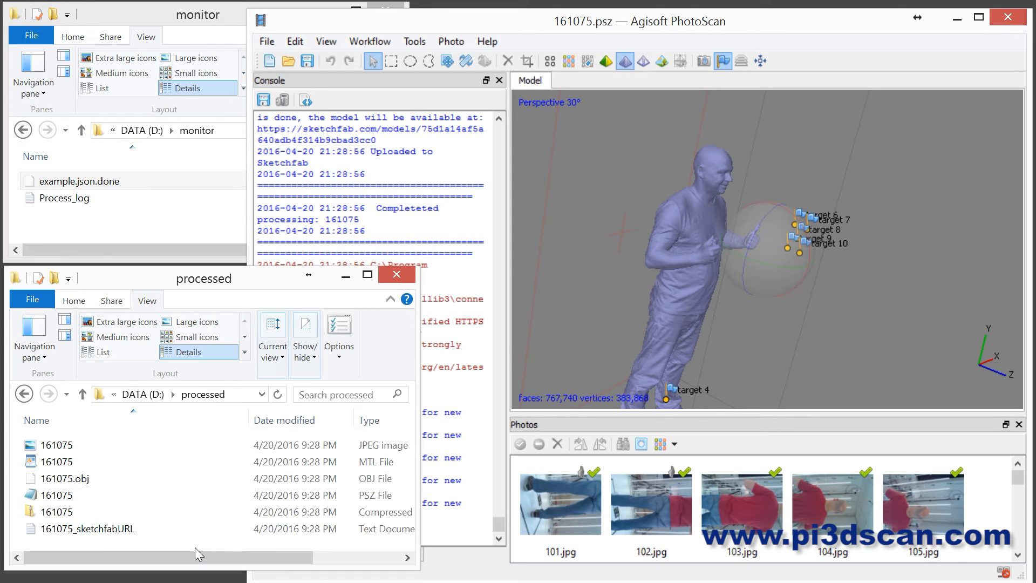
Inspect the exported 161075 texture image and 161075.obj in the processed folder.
left_click(51, 445)
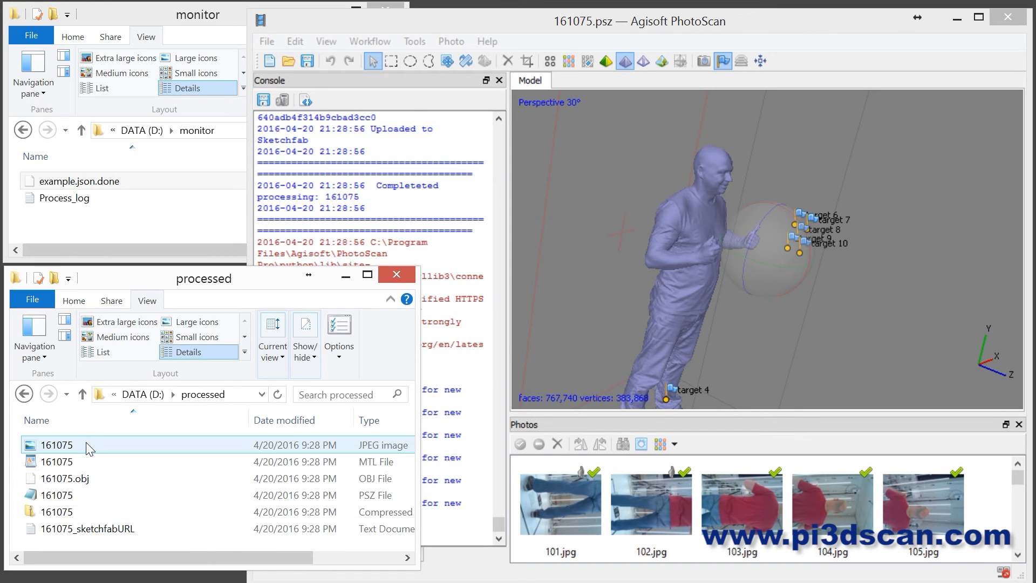
mouse_move(71, 479)
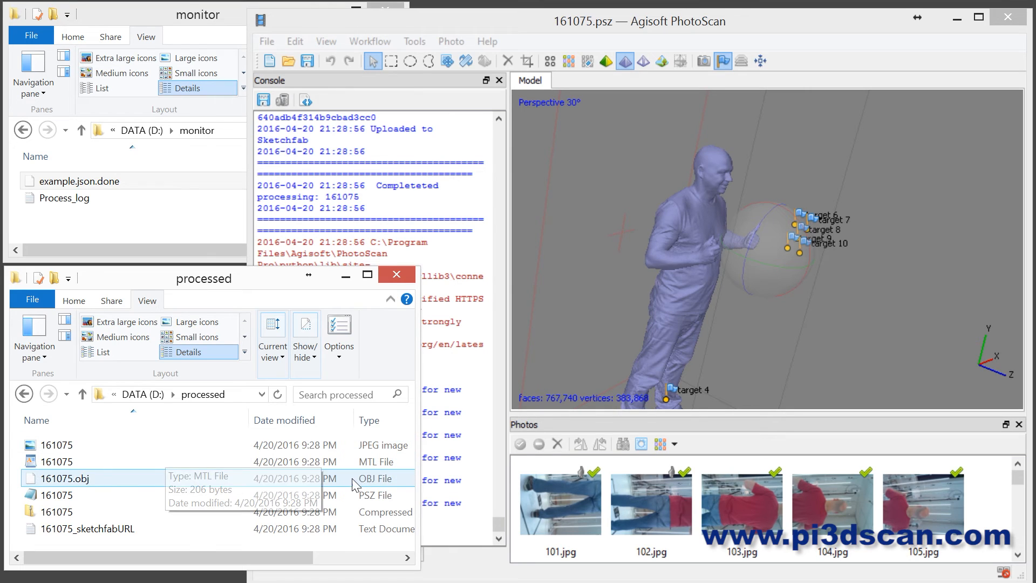
left_click(54, 495)
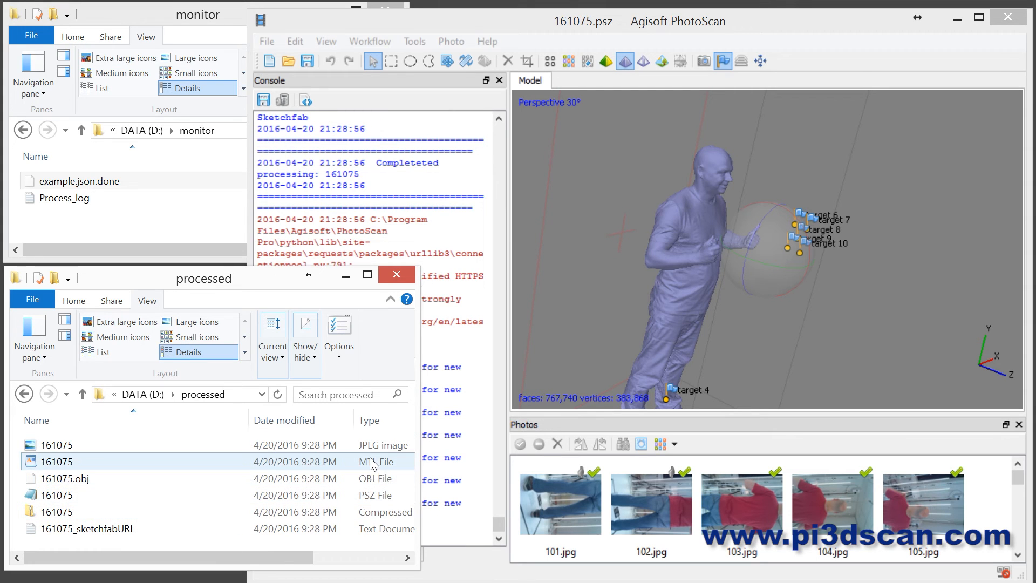
double_click(83, 528)
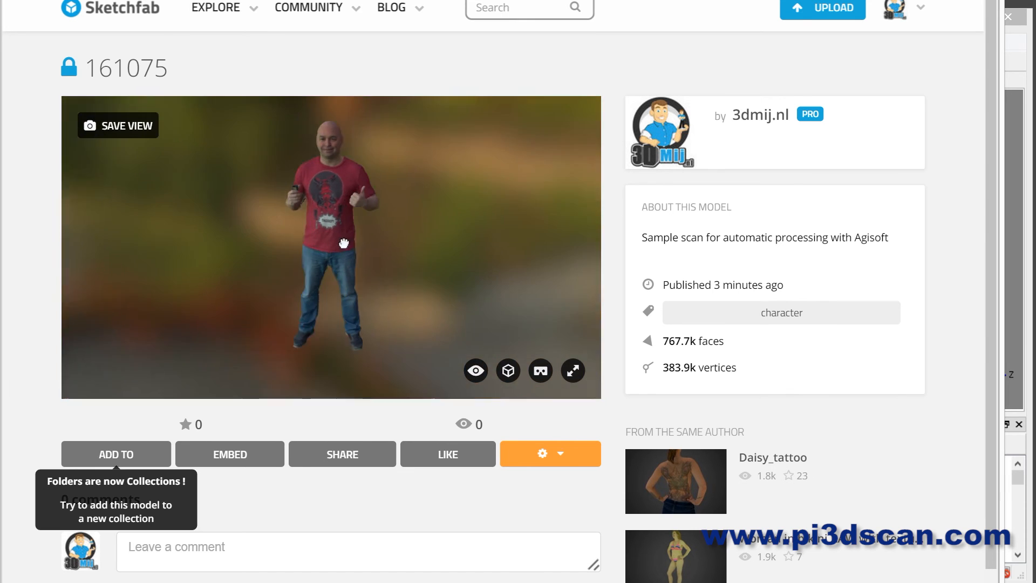
Orbit and zoom the Sketchfab model across head, side, legs and full body.
left_click_drag(341, 244, 311, 264)
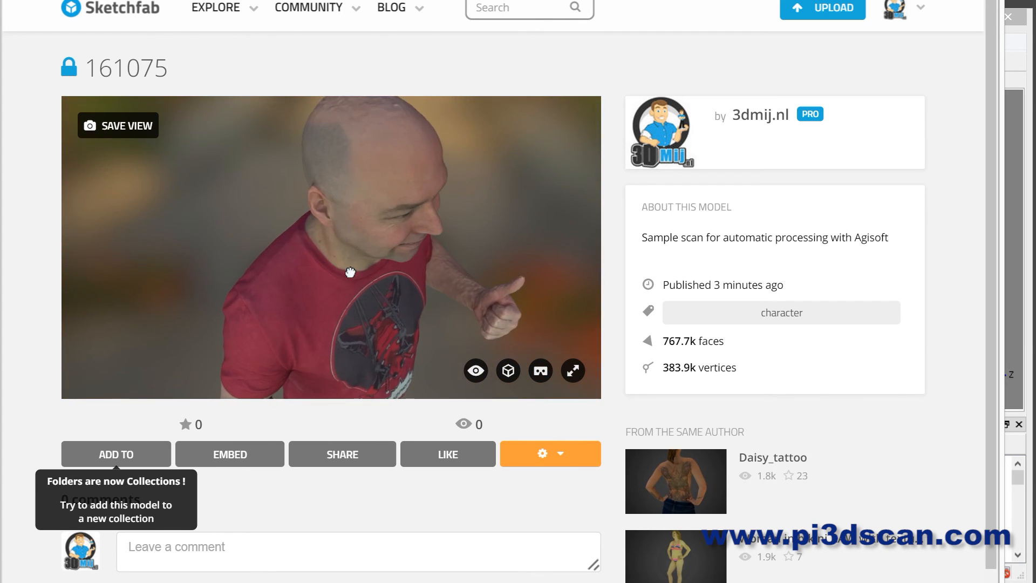
left_click_drag(351, 271, 248, 247)
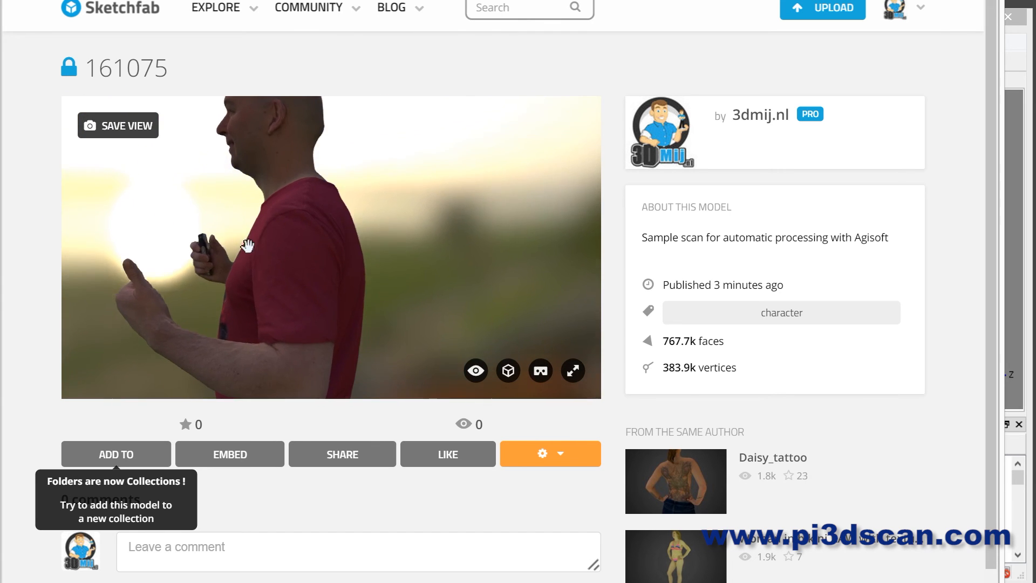
left_click_drag(248, 248, 385, 320)
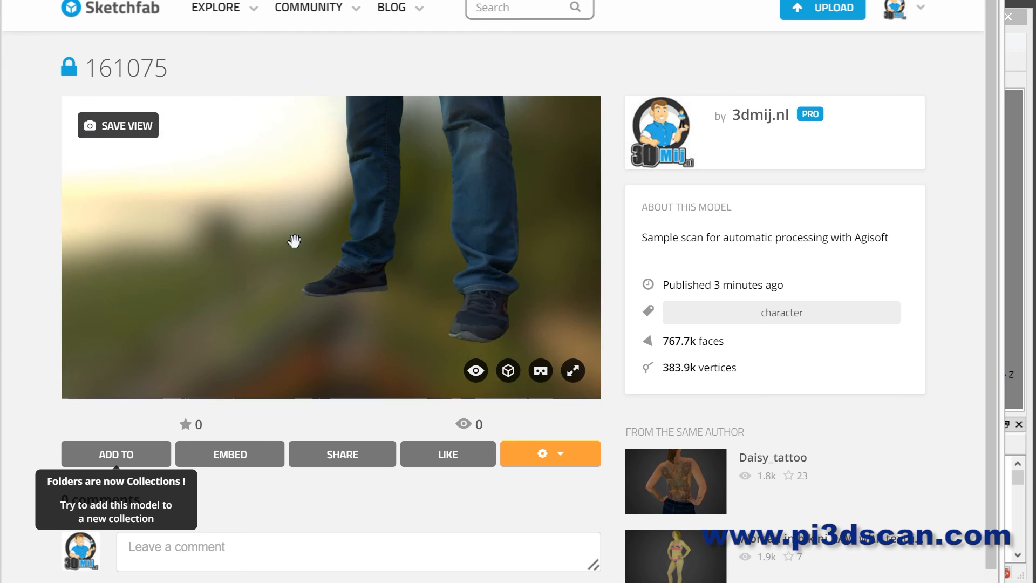
left_click_drag(294, 241, 316, 288)
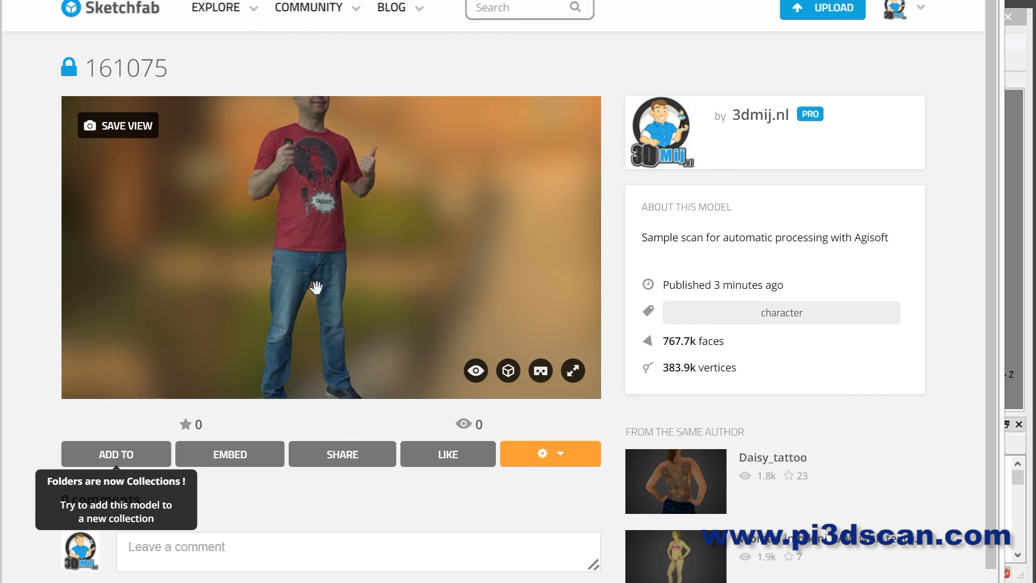
left_click_drag(315, 289, 298, 220)
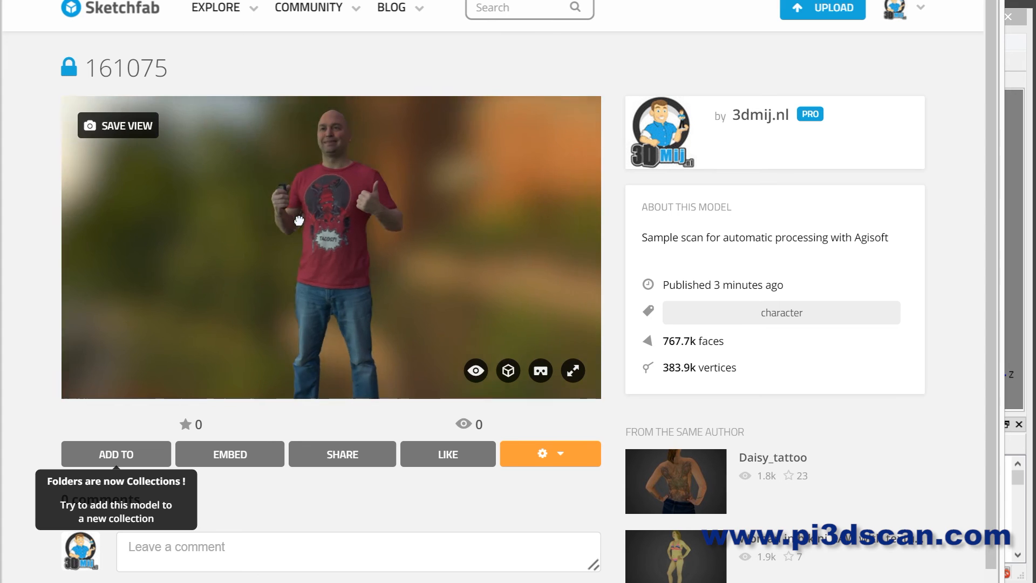
left_click_drag(298, 220, 295, 226)
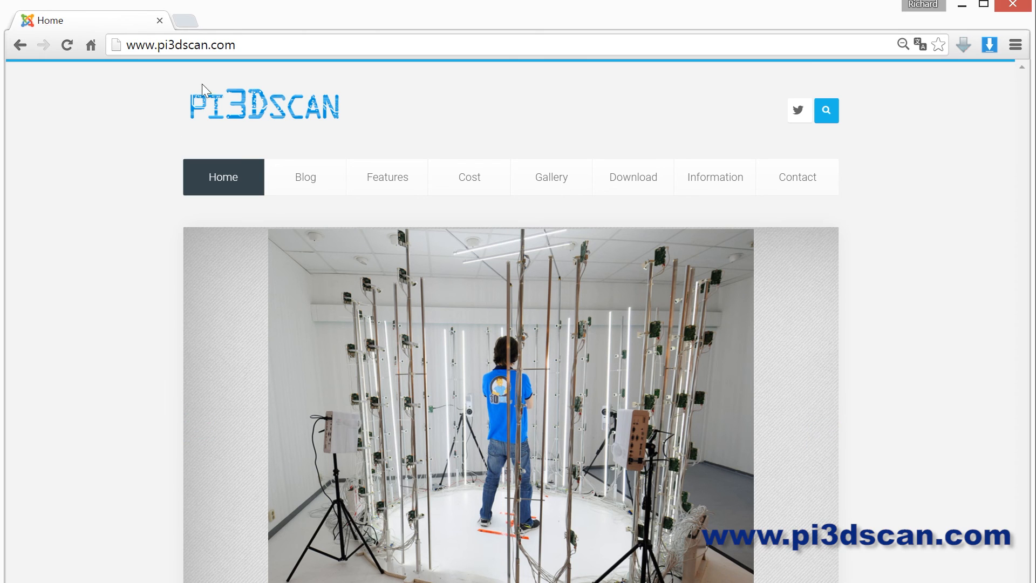
Go through Download > Software > AutoProcess Script for Agisoft / Sketchfab.
left_click(633, 176)
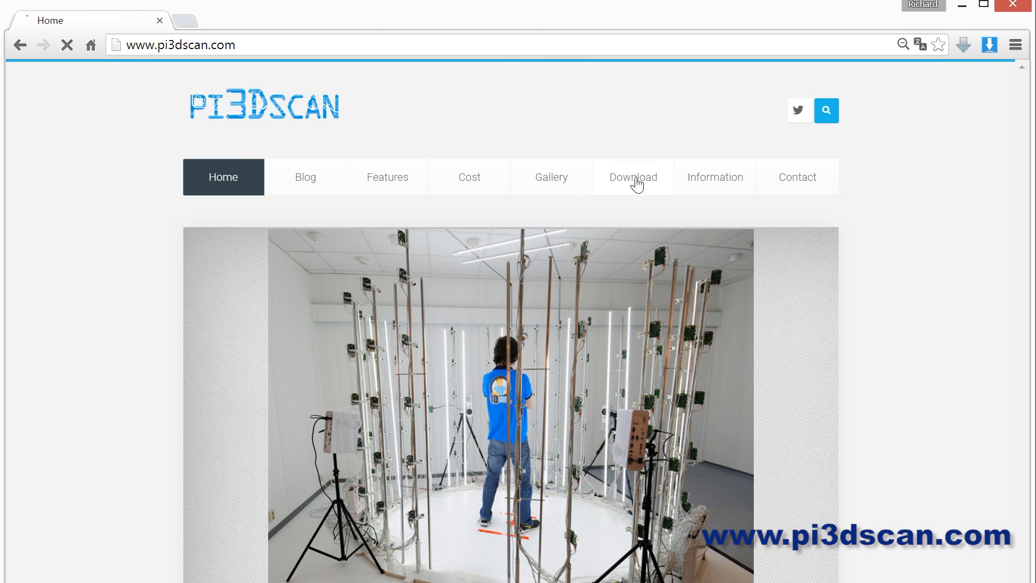
left_click(633, 177)
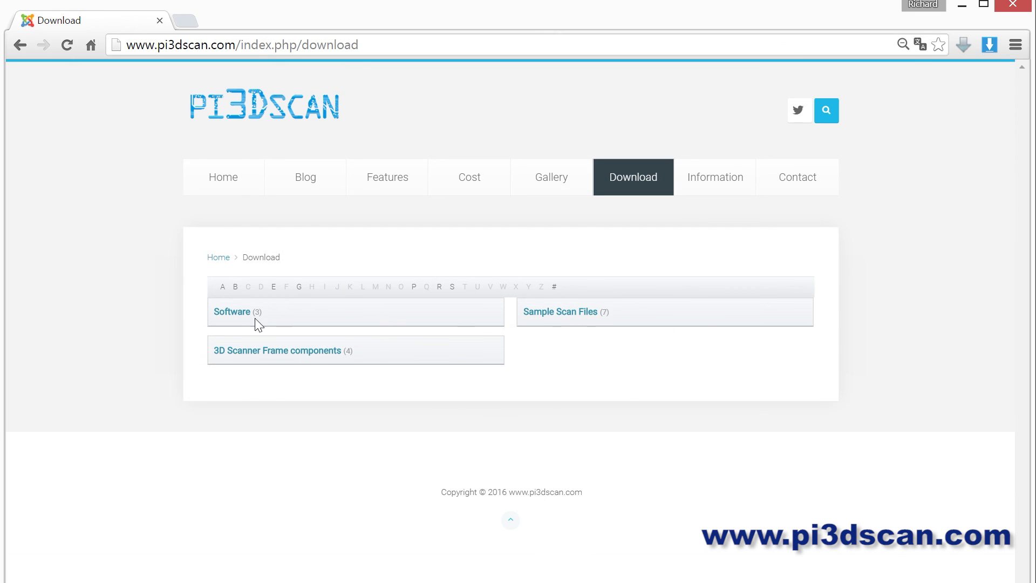
left_click(231, 312)
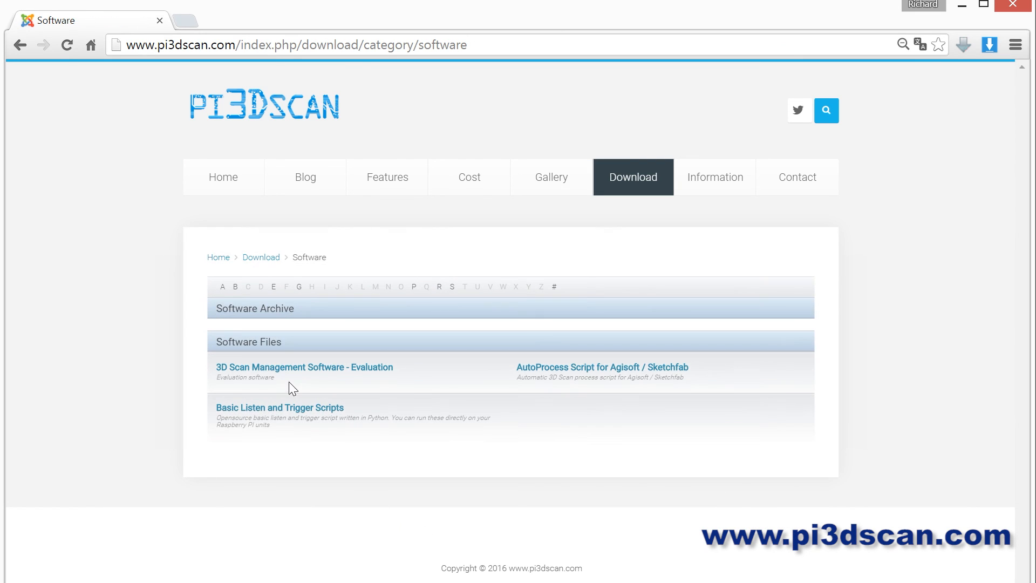
left_click(602, 367)
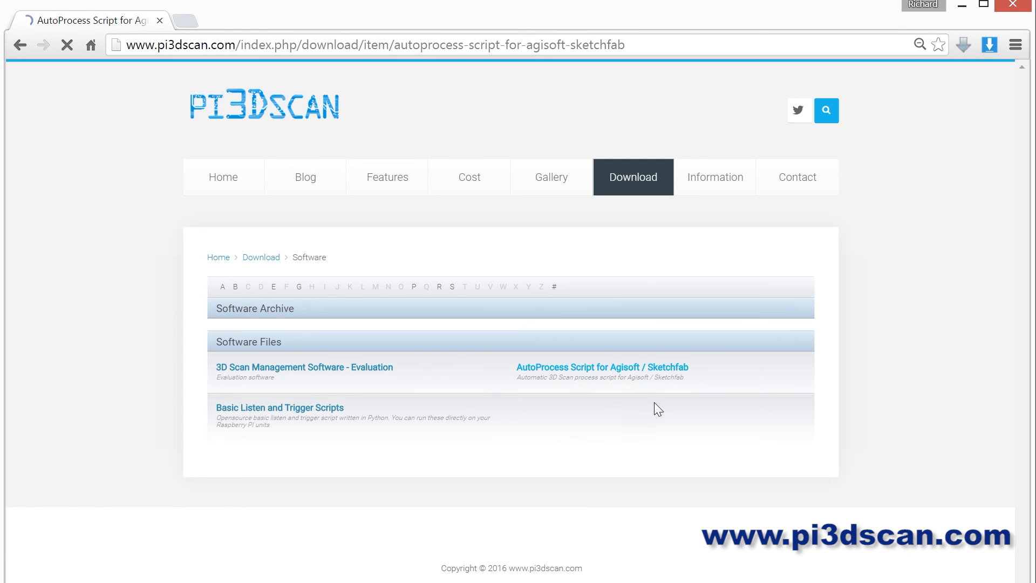
left_click(603, 367)
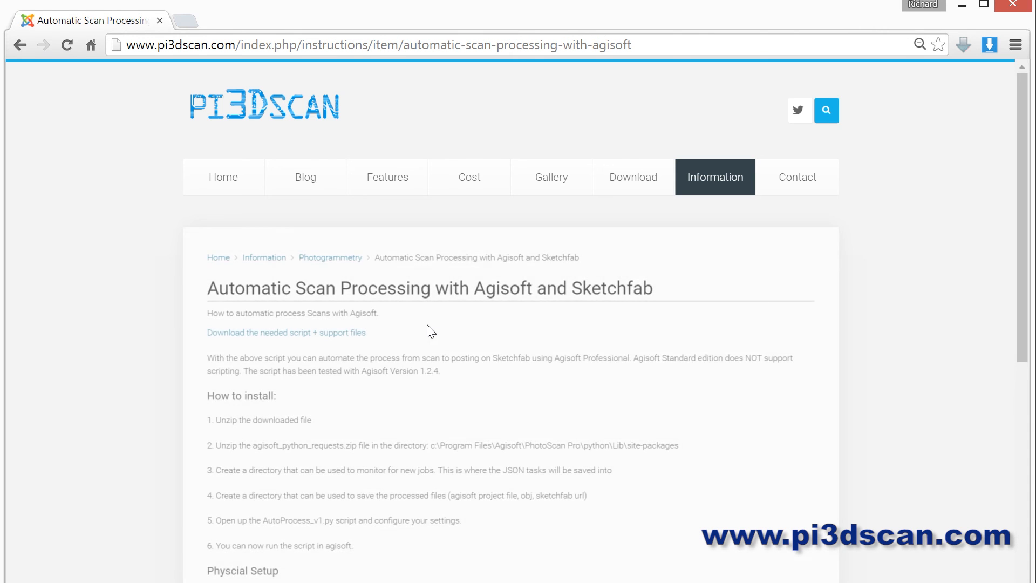
scroll("down", 3)
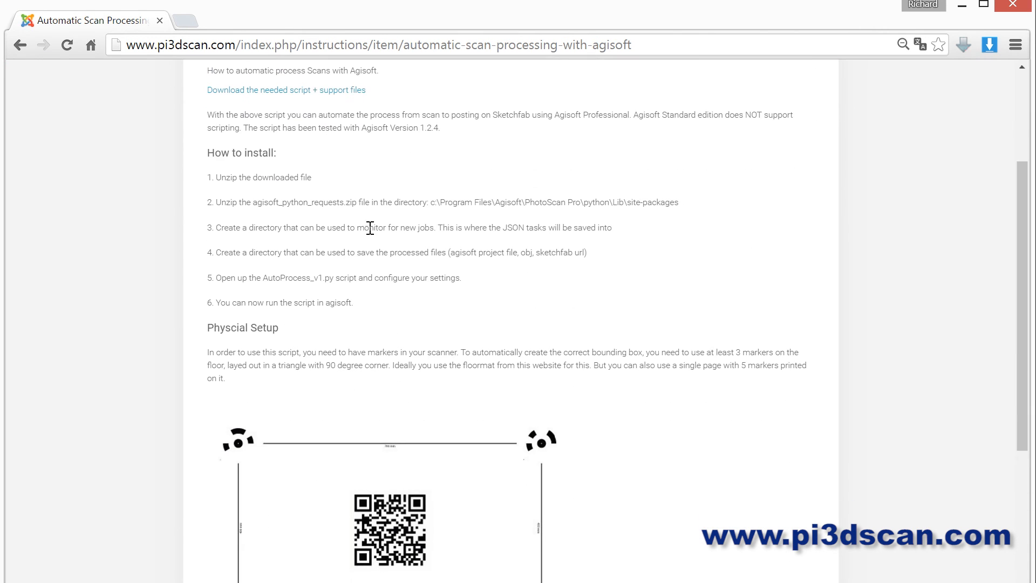
scroll("down", 3)
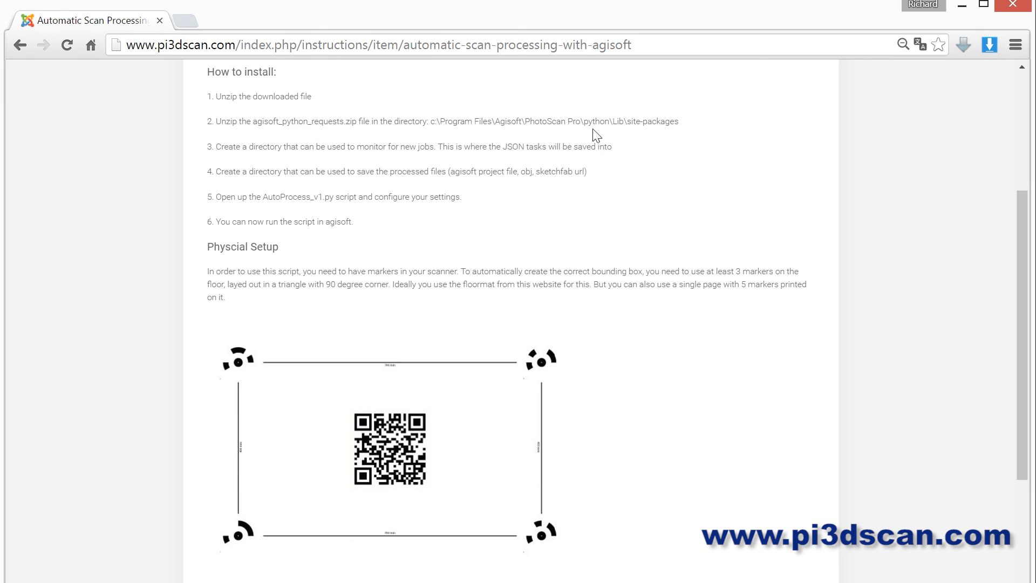
mouse_move(464, 264)
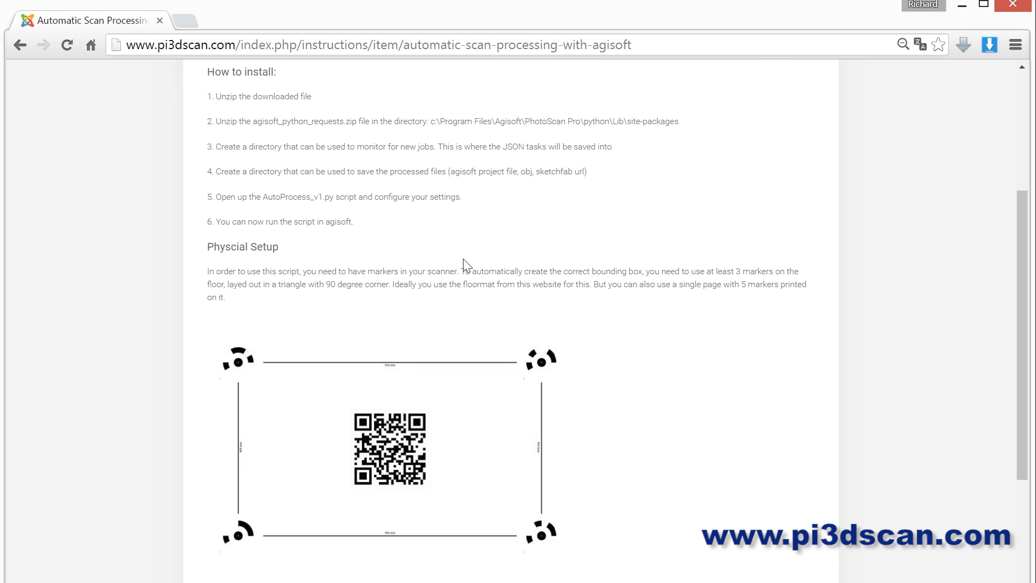
scroll("down", 3)
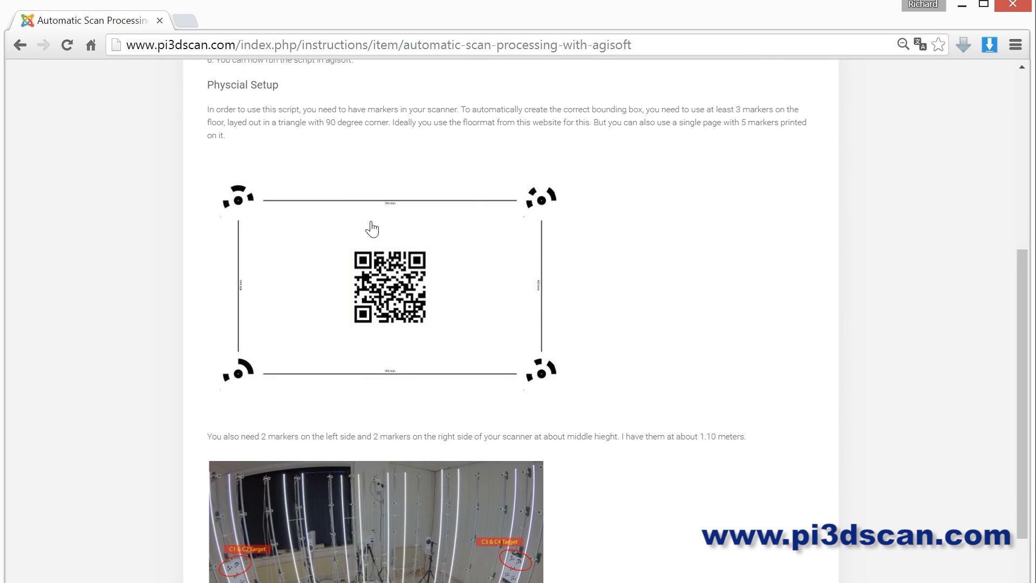
mouse_move(408, 302)
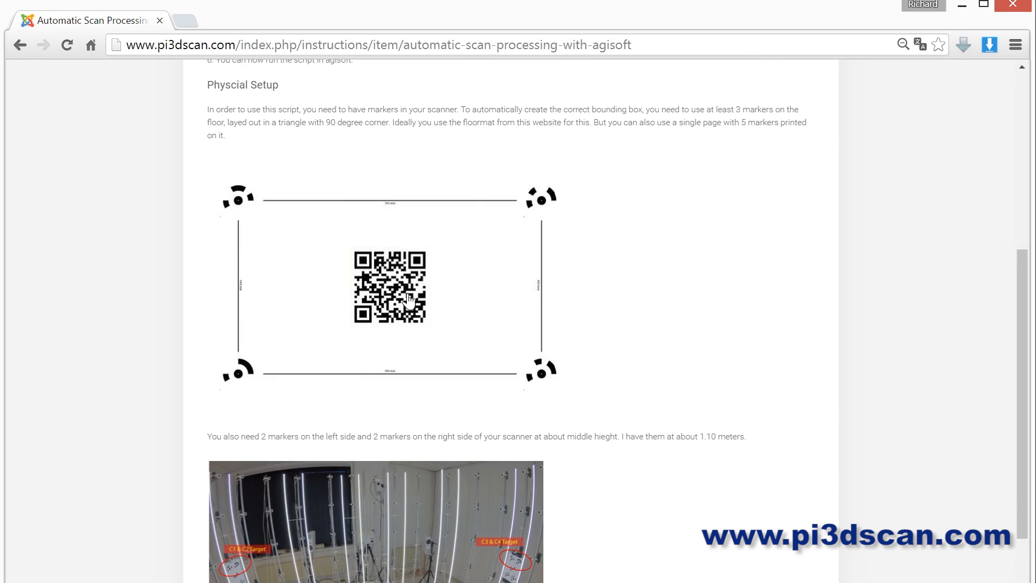
mouse_move(665, 292)
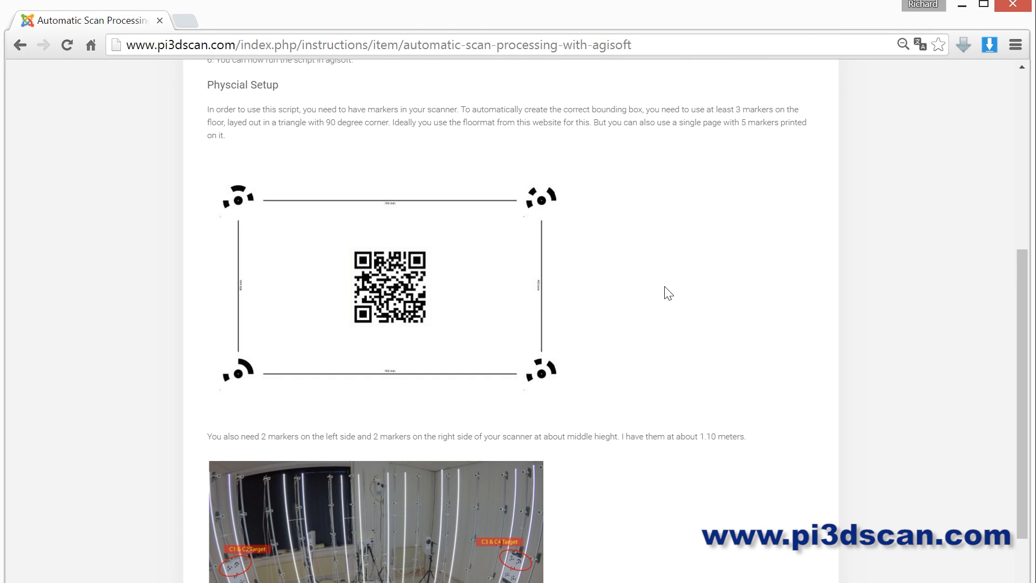
scroll("down", 3)
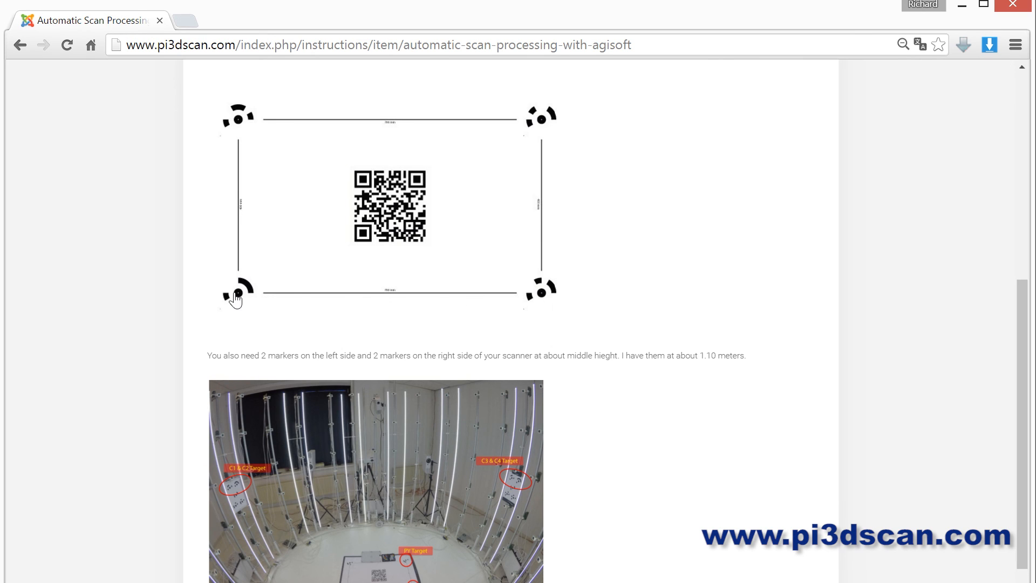
mouse_move(246, 293)
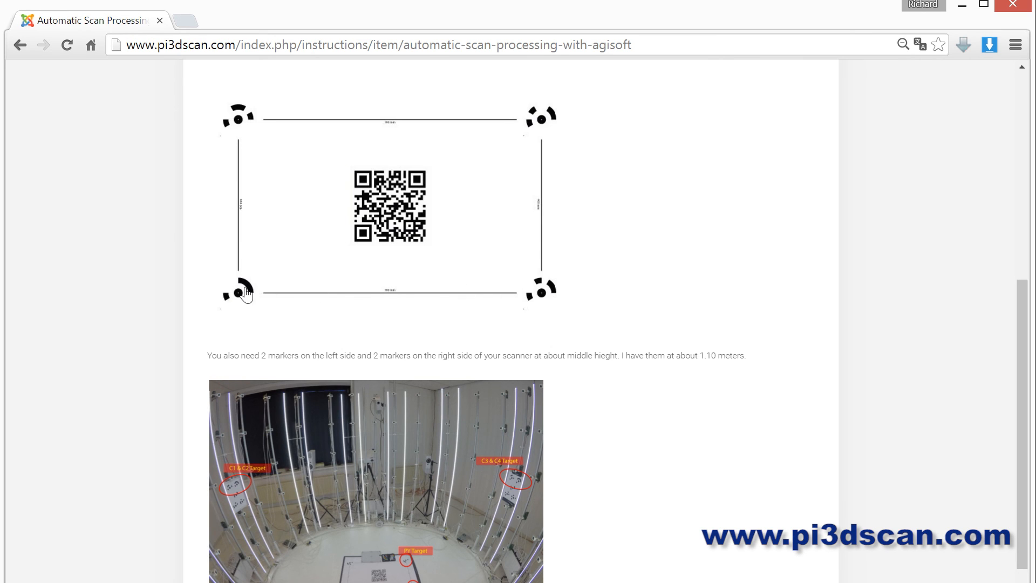
mouse_move(230, 199)
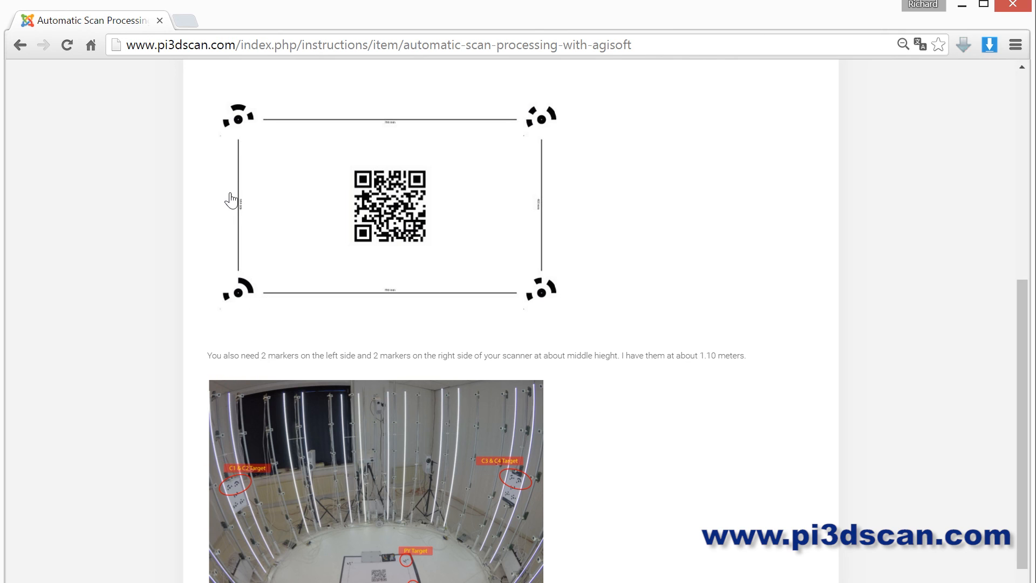
mouse_move(242, 291)
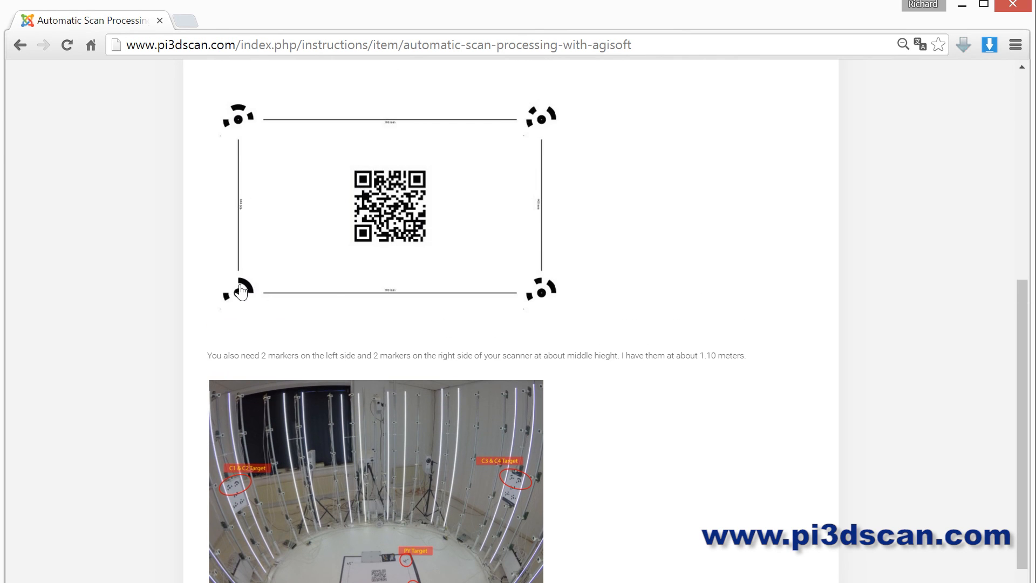
mouse_move(533, 325)
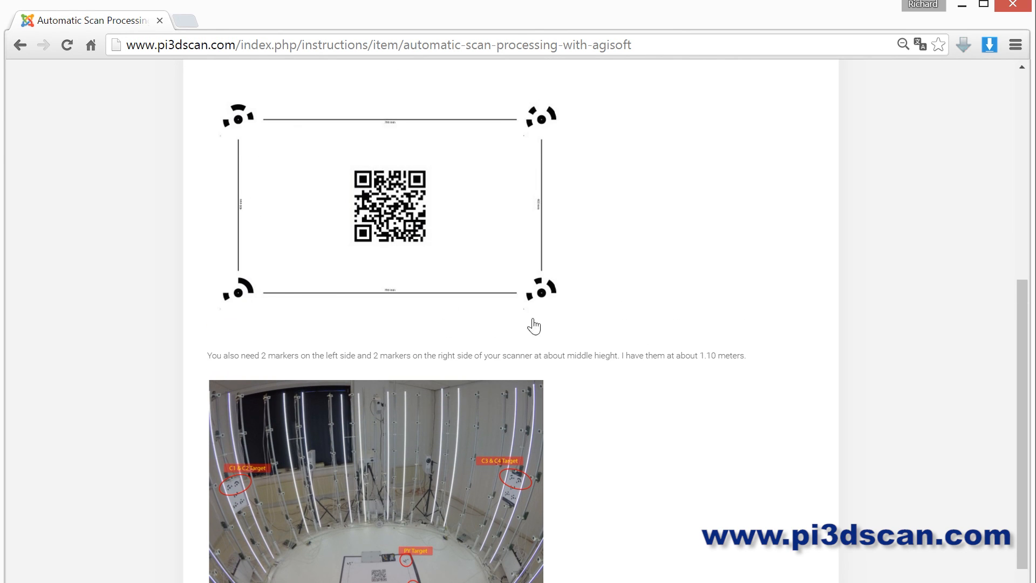
mouse_move(611, 370)
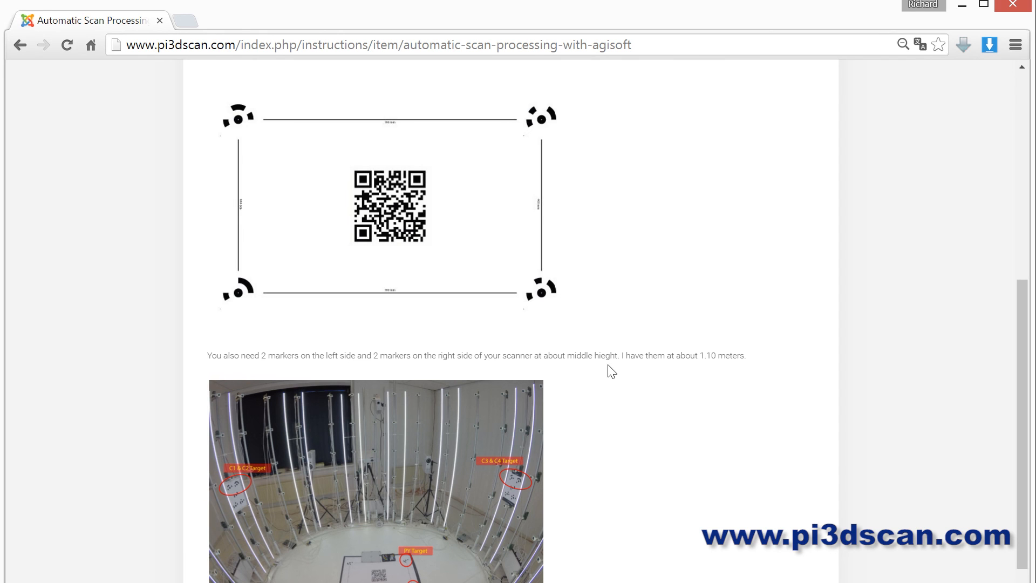
mouse_move(498, 126)
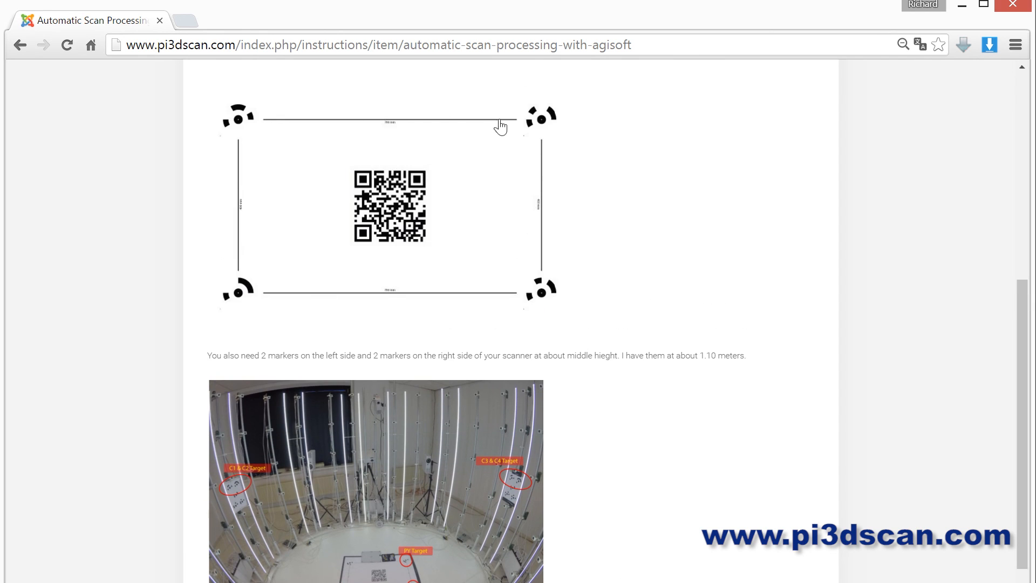
scroll("down", 3)
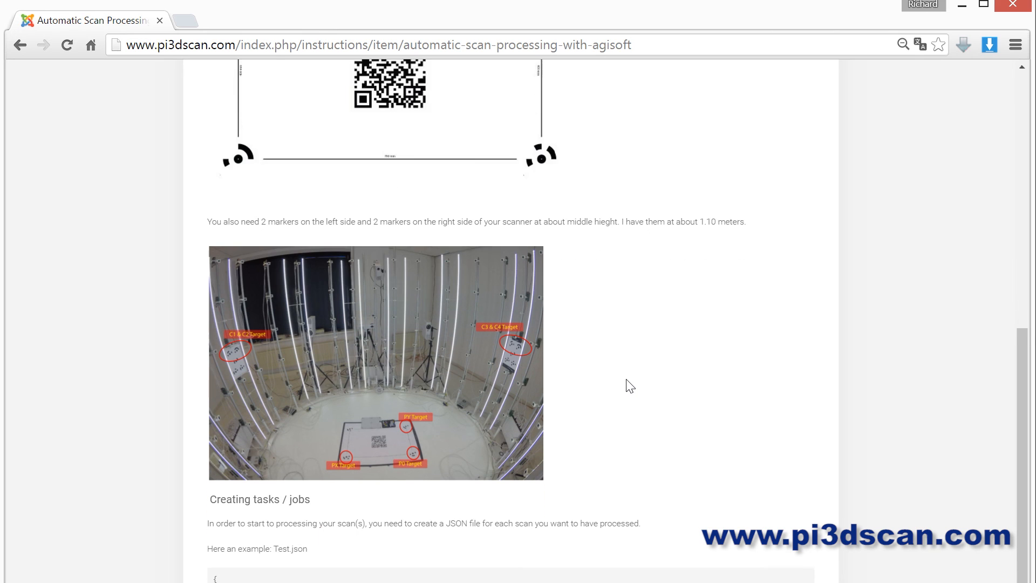
scroll("down", 3)
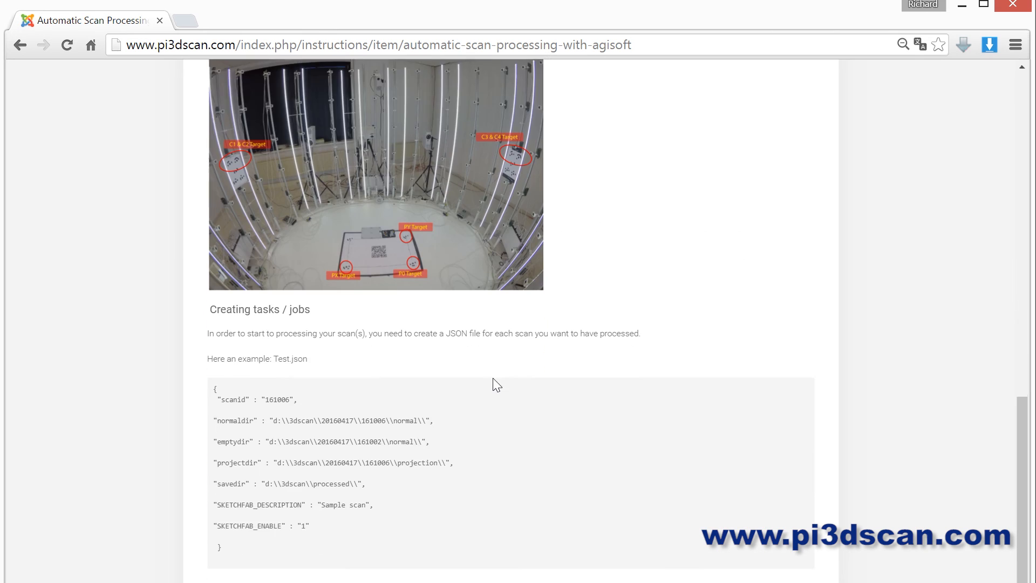
scroll("down", 3)
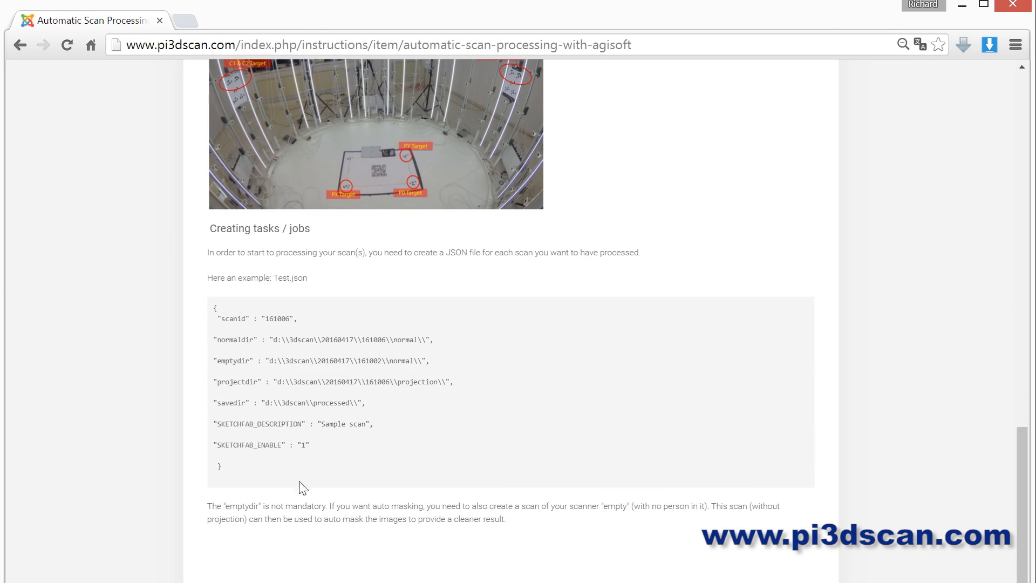
mouse_move(368, 538)
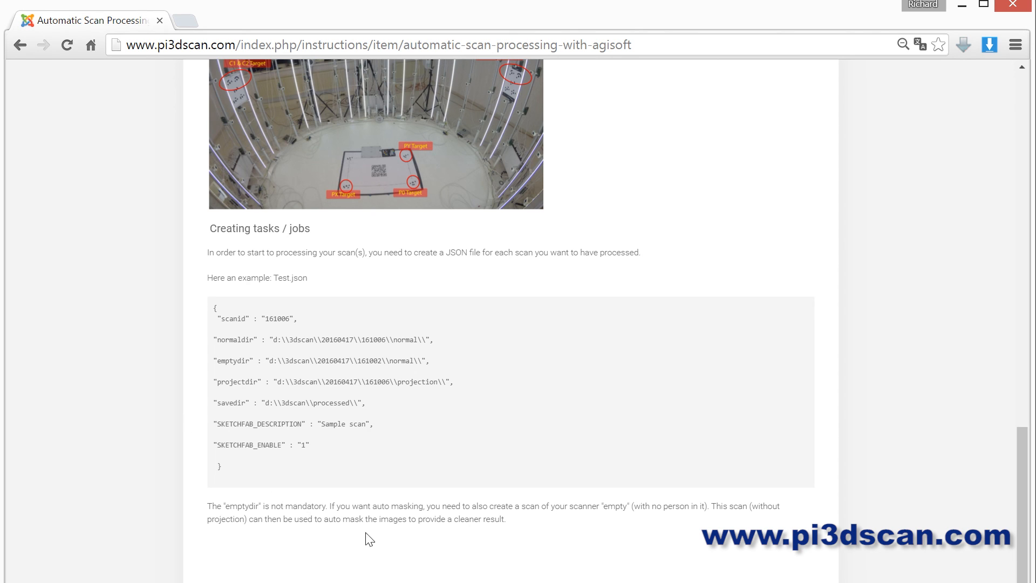
mouse_move(531, 529)
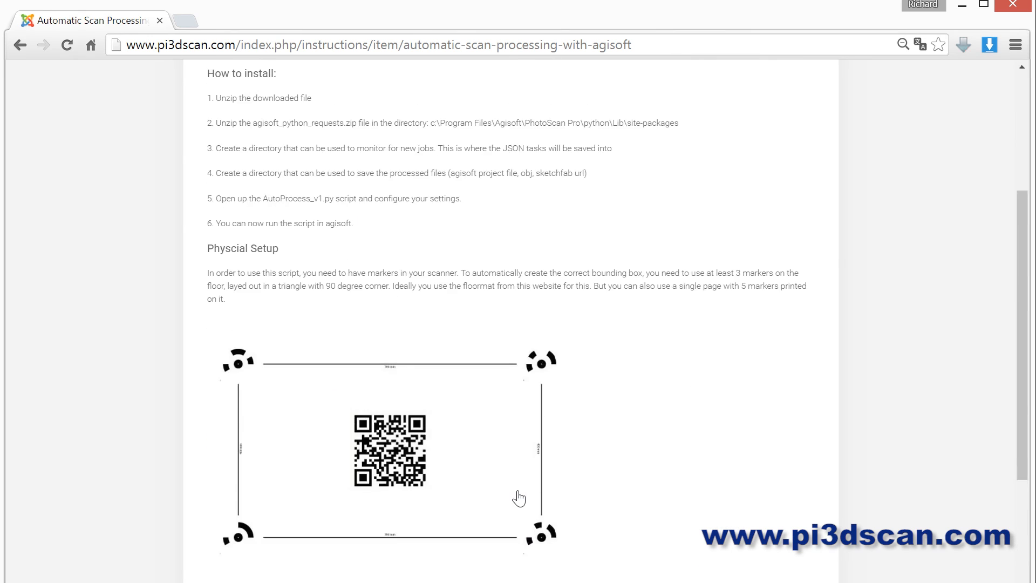
scroll("up", 3)
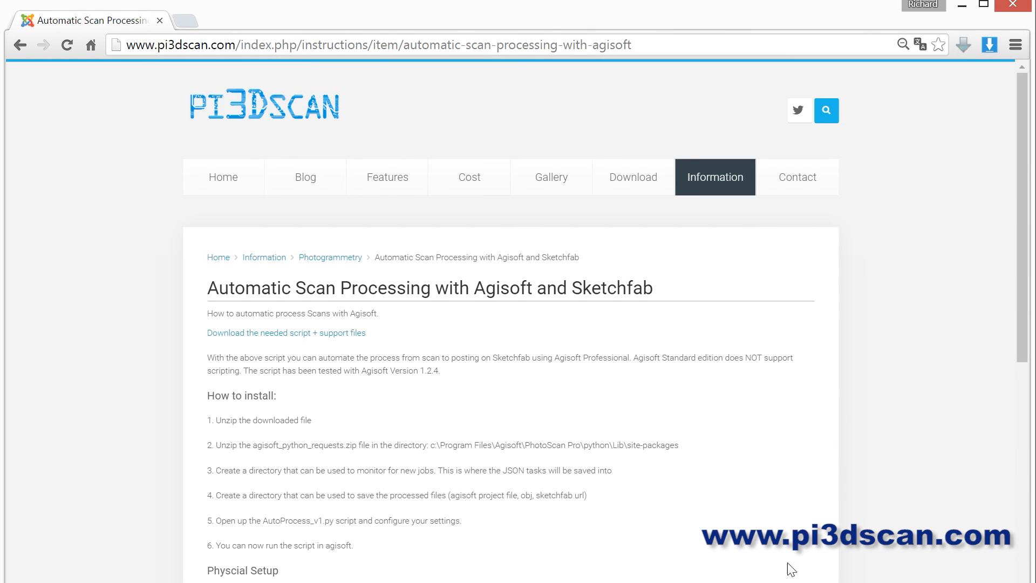